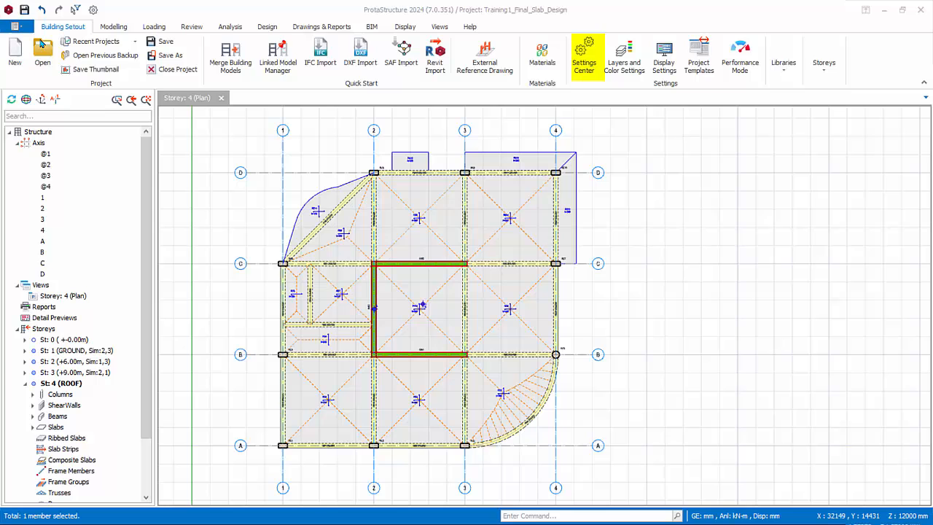
- Review the slab design options, then the slab rebar settings (H10 minimum, 100–300 mm spacing)
{"action": "left_click", "coordinate": [584, 59]}
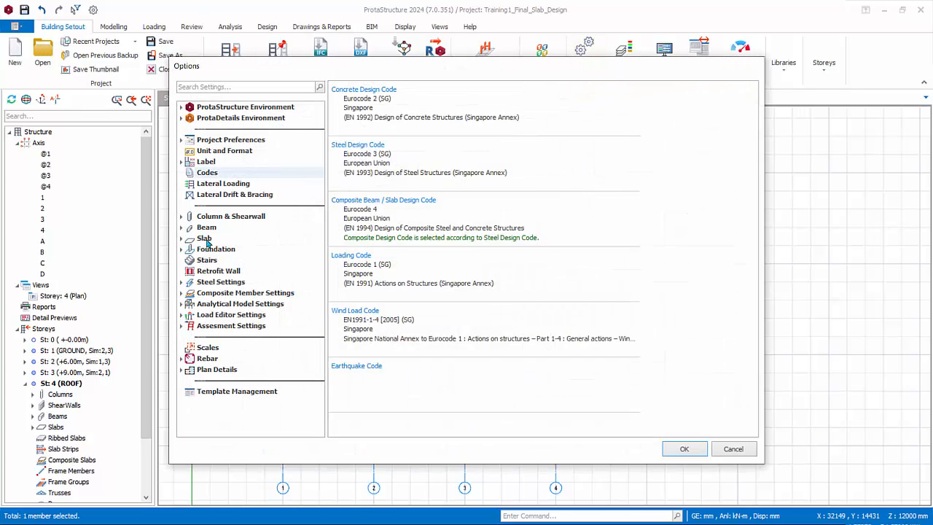
{"action": "left_click", "coordinate": [204, 237]}
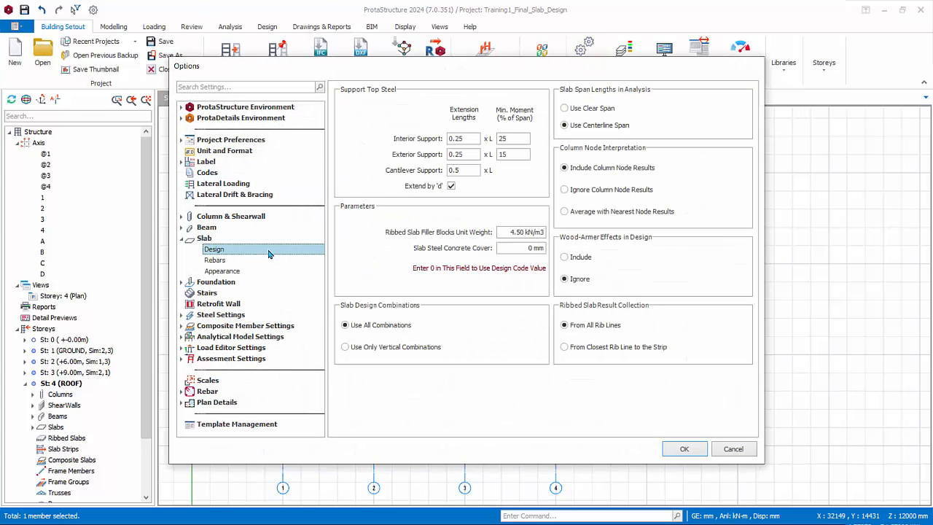
{"action": "mouse_move", "coordinate": [310, 257]}
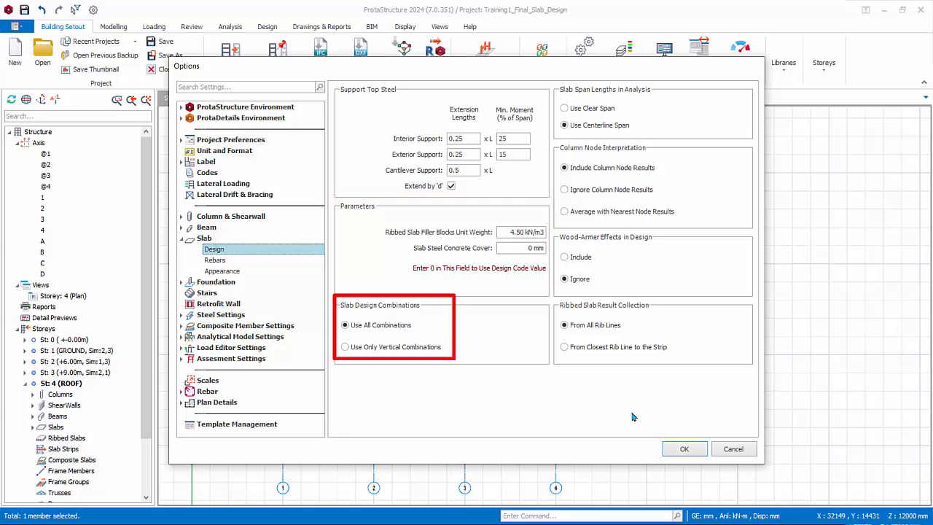
{"action": "mouse_move", "coordinate": [651, 409]}
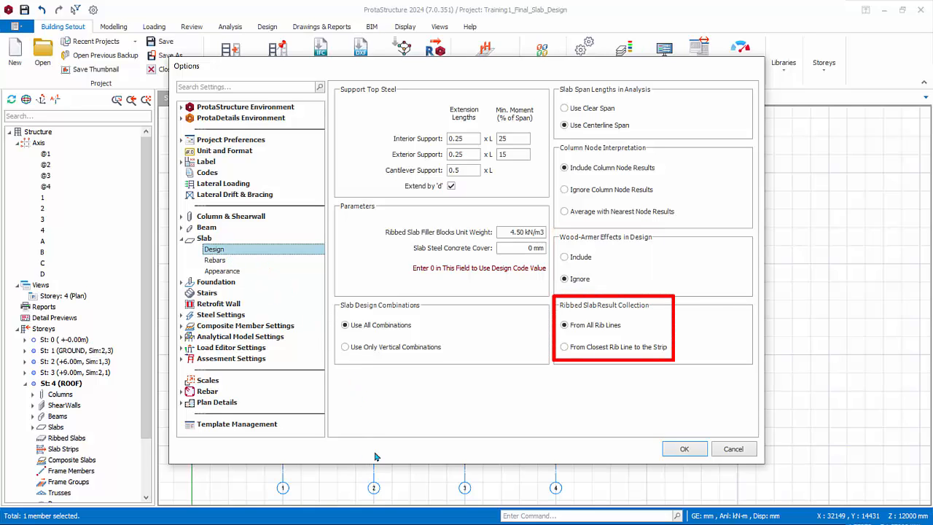
{"action": "left_click", "coordinate": [214, 260]}
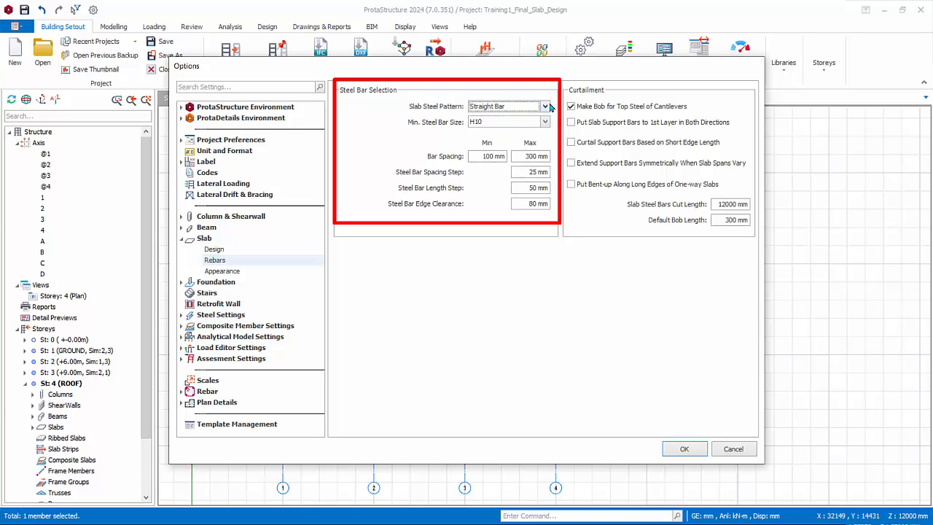
- Review the slab rebar curtailment settings, then view the slab appearance options
{"action": "left_click", "coordinate": [545, 122]}
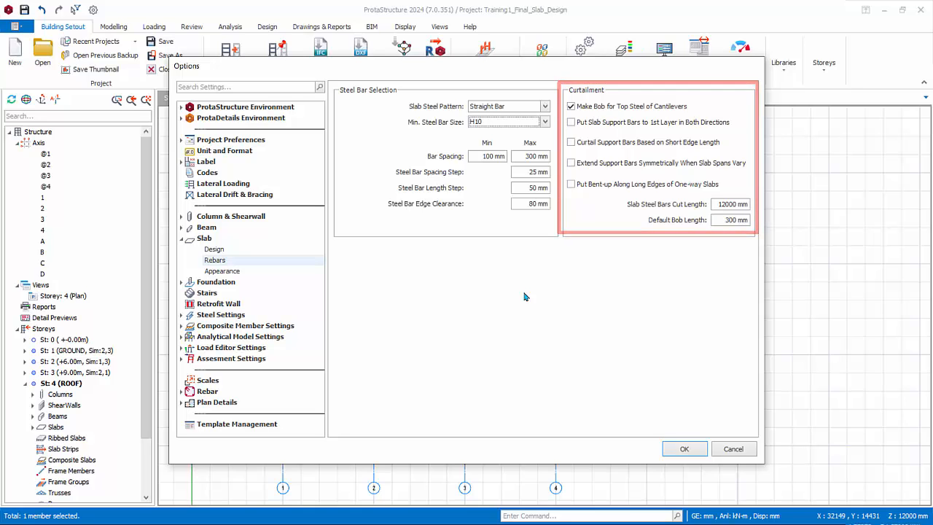
{"action": "left_click", "coordinate": [222, 270]}
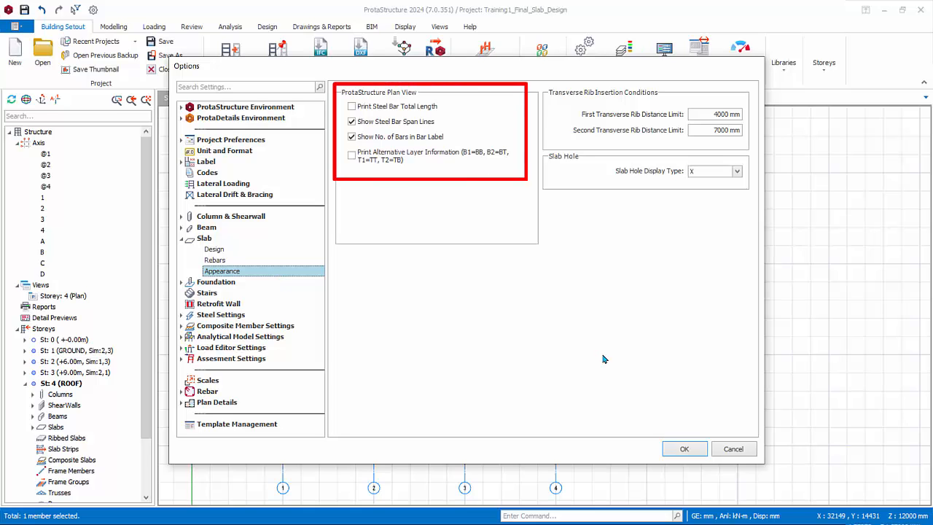
- Check the slab appearance and hole display type options, then cancel the options dialog
{"action": "left_click", "coordinate": [431, 155]}
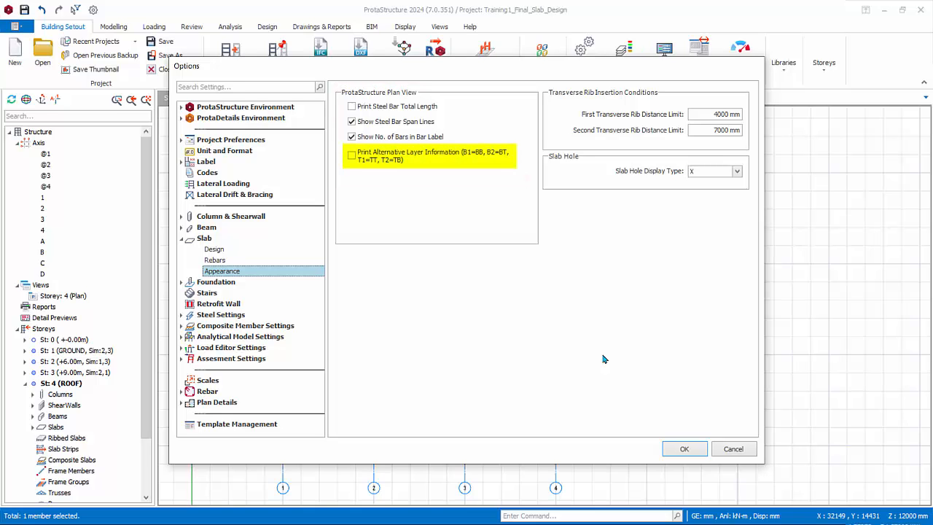
{"action": "mouse_move", "coordinate": [615, 352]}
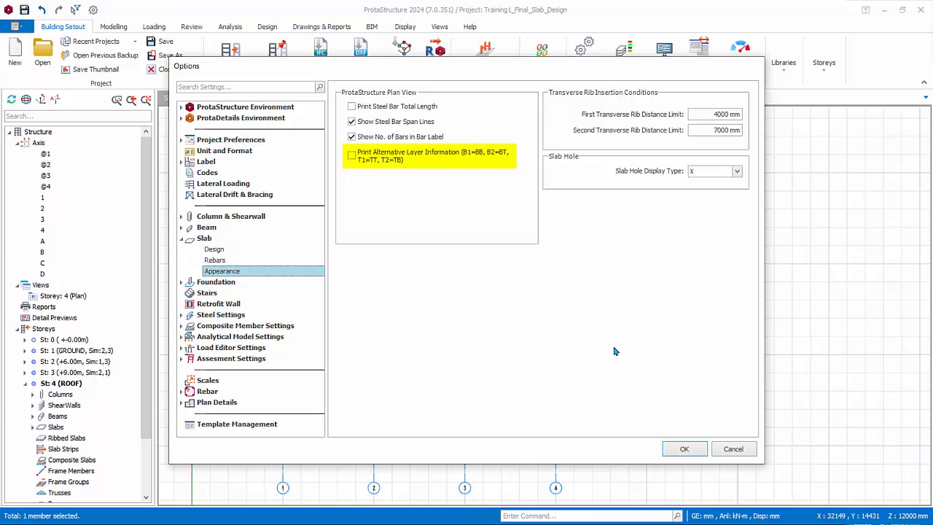
{"action": "left_click", "coordinate": [737, 171]}
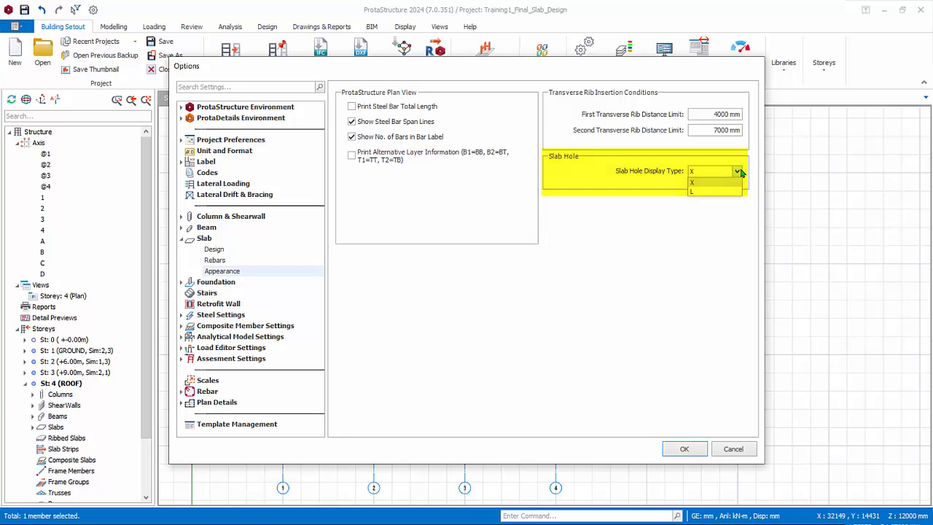
{"action": "left_click", "coordinate": [734, 448]}
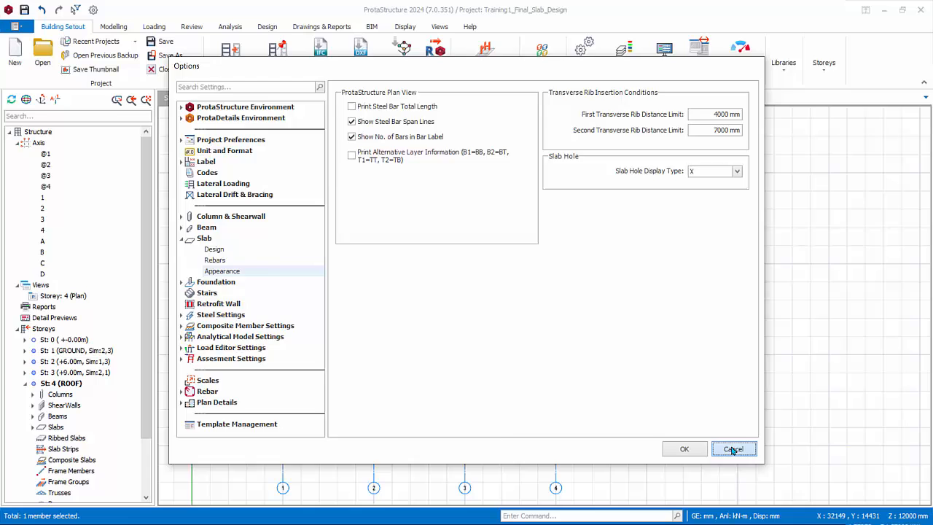
{"action": "left_click", "coordinate": [734, 448]}
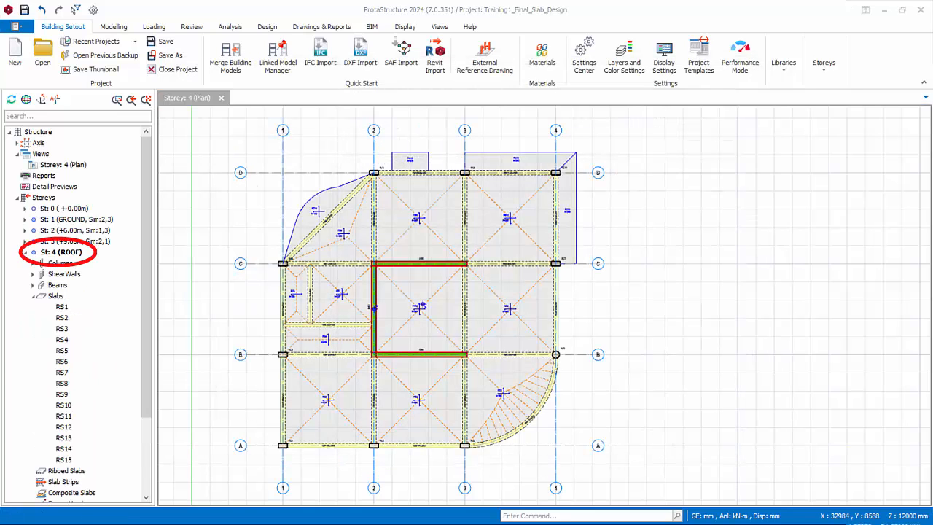
- Set roof slab RS5's type to 3 in its Slab properties dialog
{"action": "right_click", "coordinate": [509, 312]}
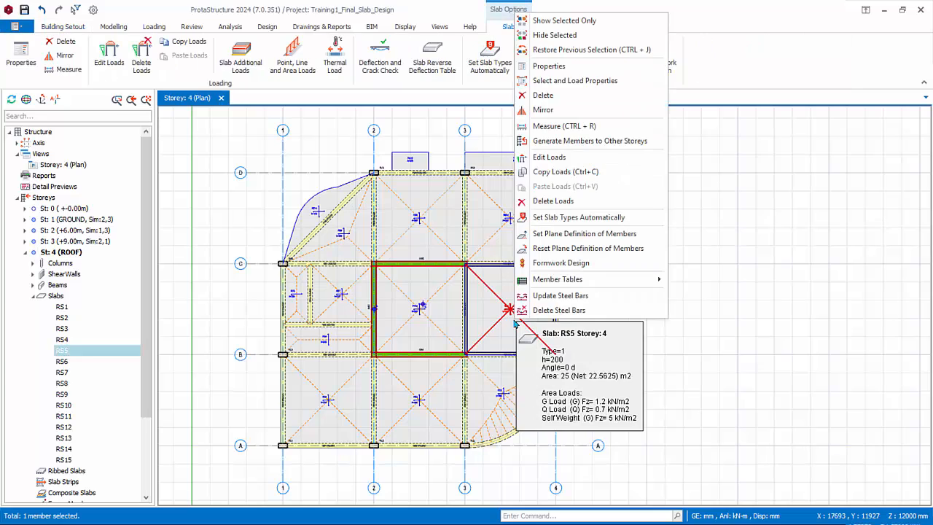
{"action": "left_click", "coordinate": [549, 66]}
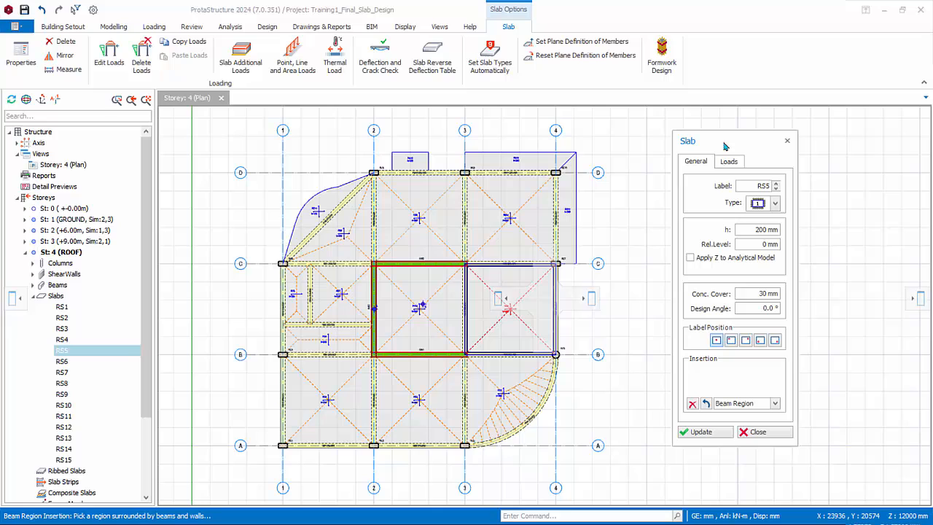
{"action": "left_click", "coordinate": [775, 203]}
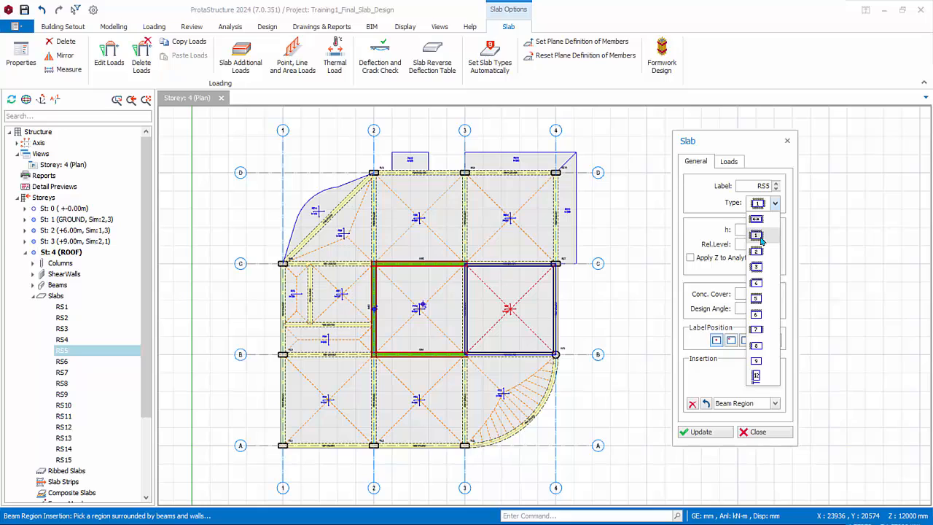
{"action": "mouse_move", "coordinate": [758, 253]}
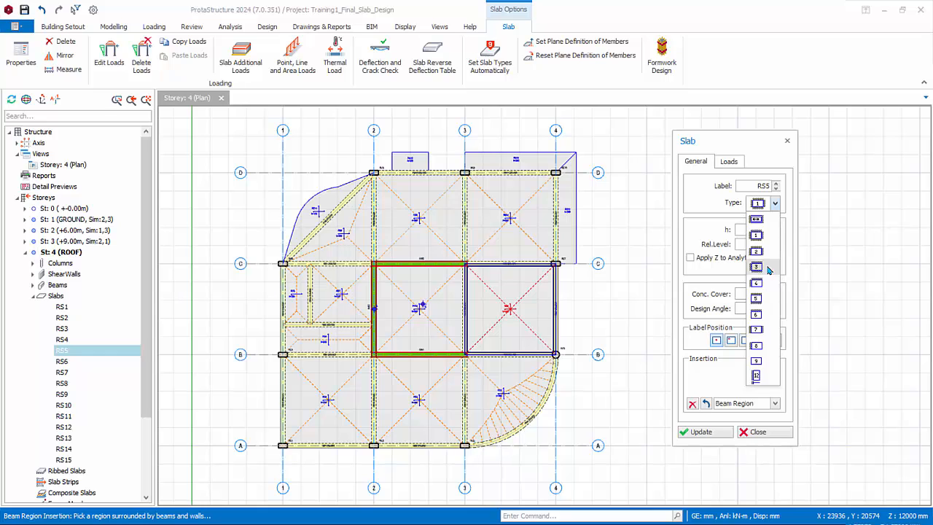
{"action": "left_click", "coordinate": [756, 266]}
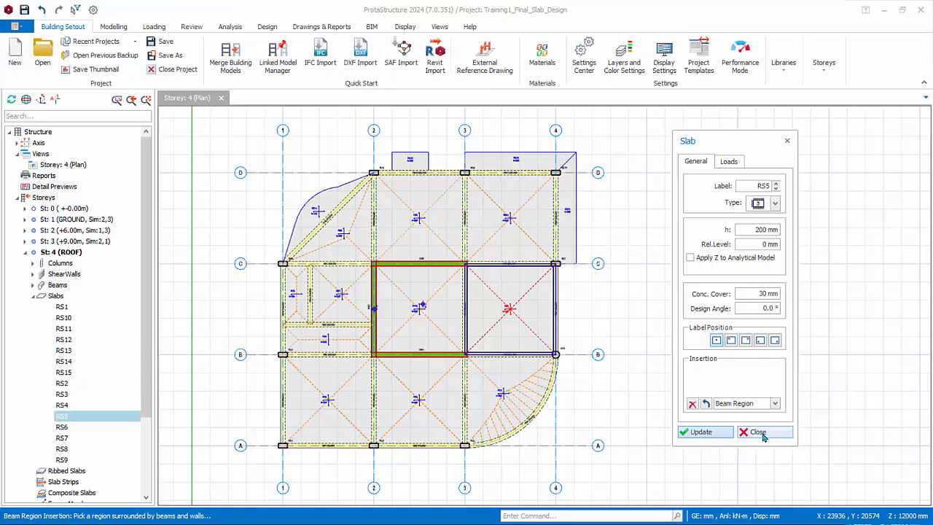
{"action": "left_click", "coordinate": [757, 432]}
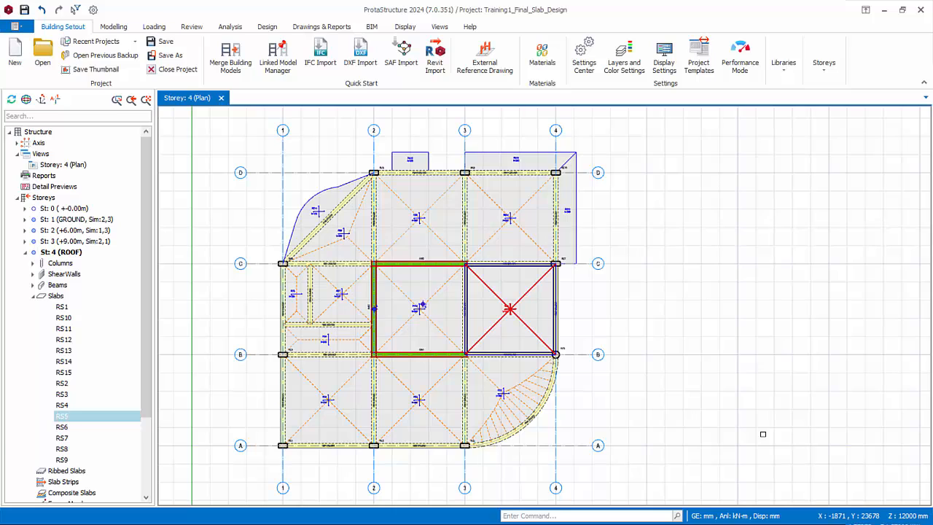
{"action": "mouse_move", "coordinate": [763, 419]}
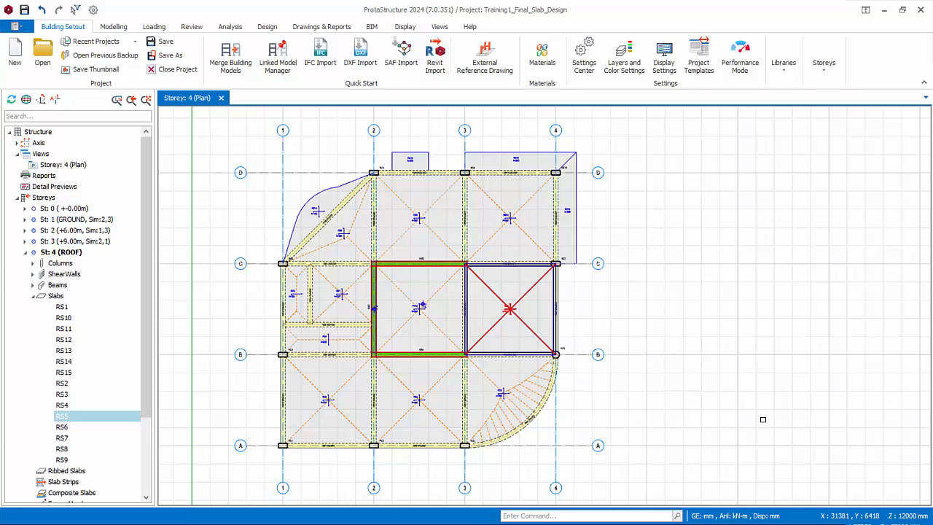
- Auto-assign slab types to all slabs in the roof storey and review the unspecified slabs
{"action": "right_click", "coordinate": [56, 296]}
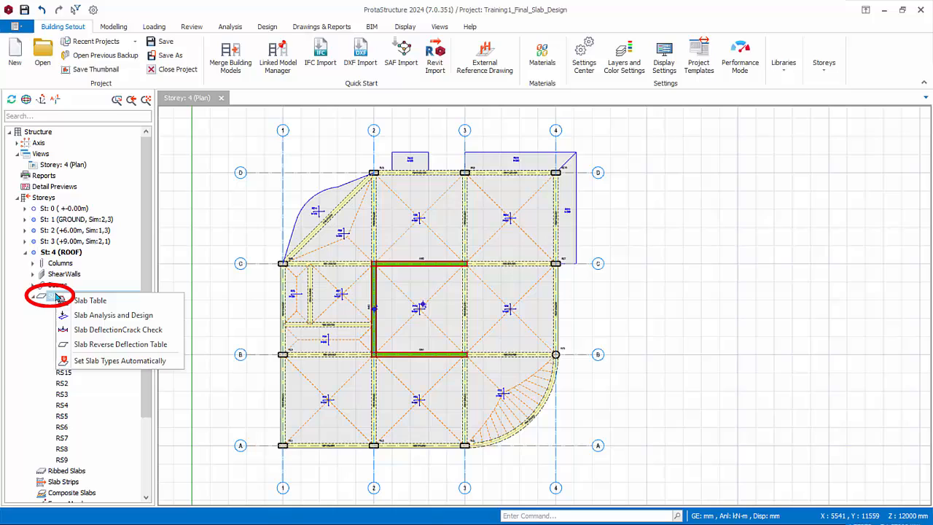
{"action": "mouse_move", "coordinate": [119, 360]}
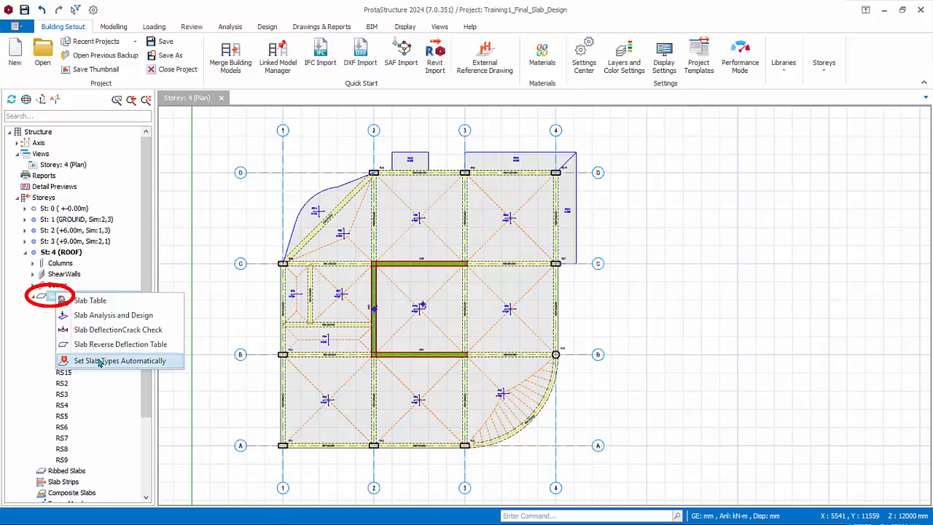
{"action": "left_click", "coordinate": [119, 360]}
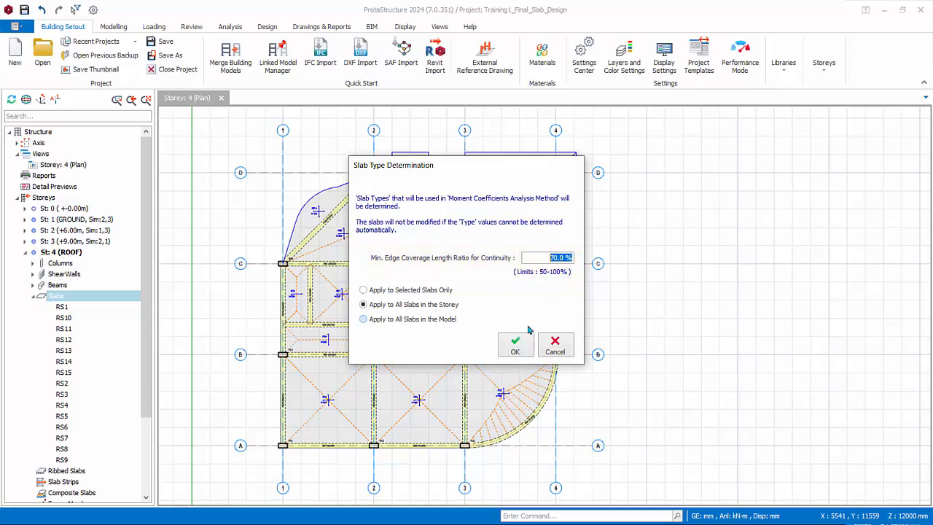
{"action": "left_click", "coordinate": [515, 343]}
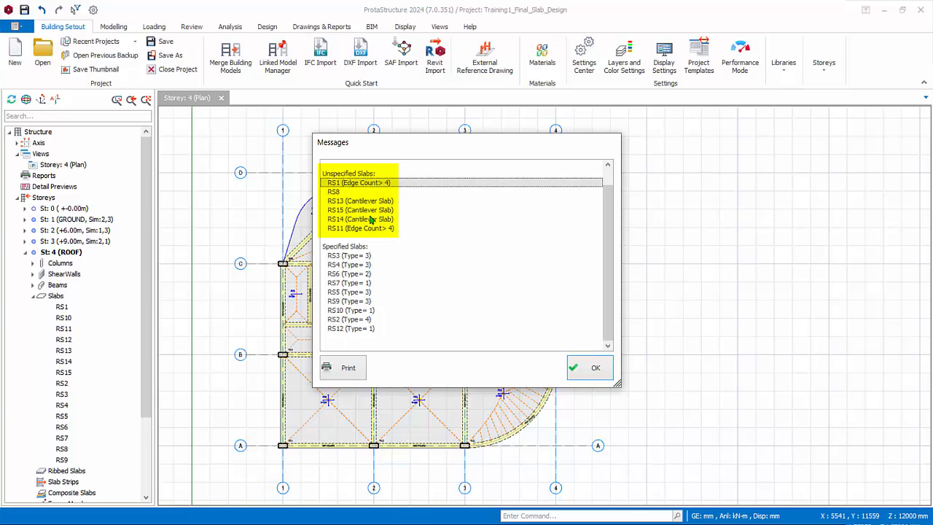
{"action": "left_click", "coordinate": [361, 229]}
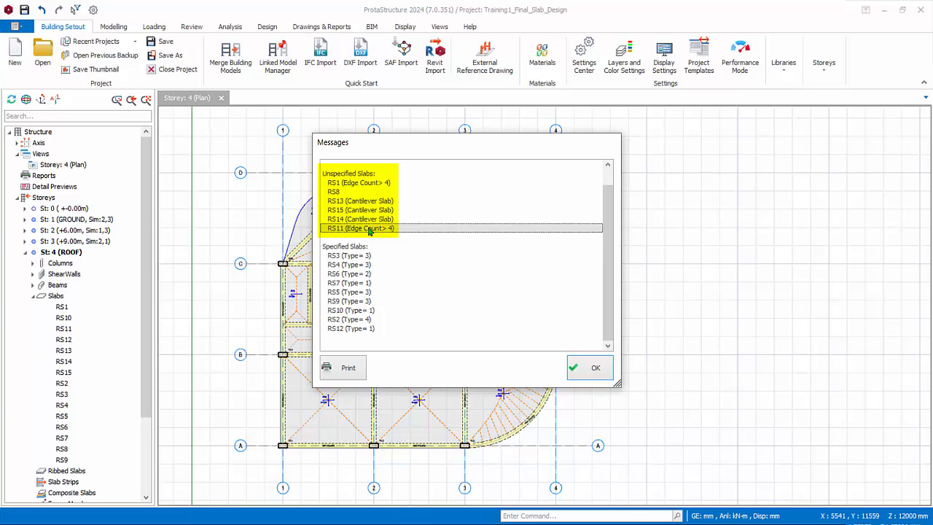
{"action": "left_click", "coordinate": [369, 228]}
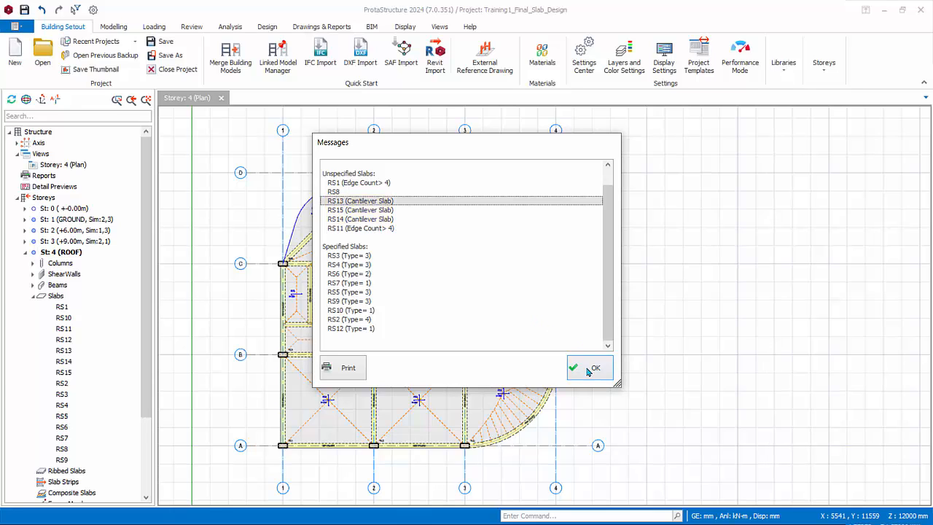
{"action": "left_click", "coordinate": [588, 367]}
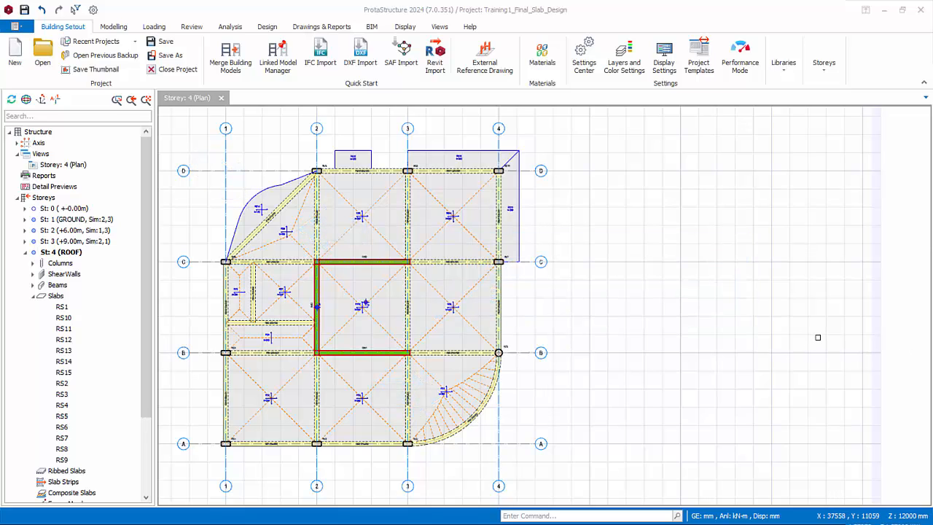
- Start slab strip X1 as an analytical X-direction strip and set its end boundary conditions
{"action": "left_click", "coordinate": [113, 27]}
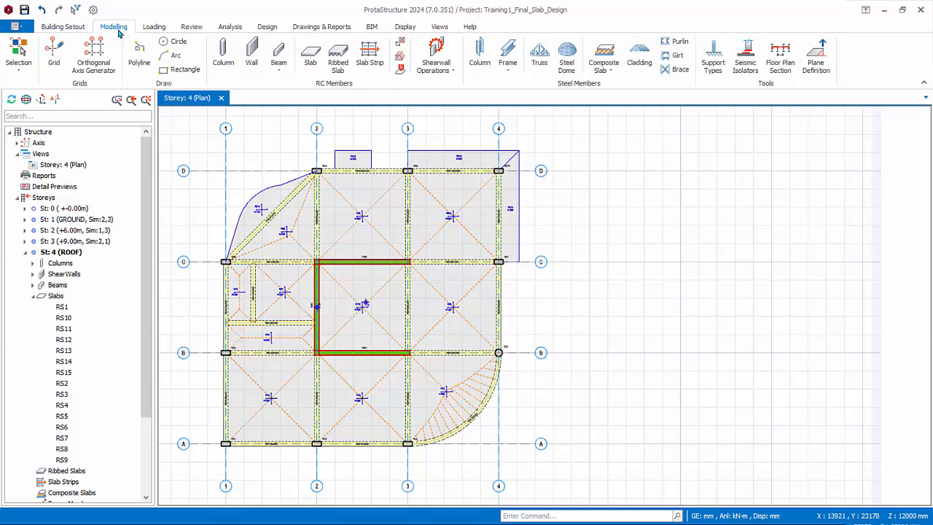
{"action": "left_click", "coordinate": [369, 56]}
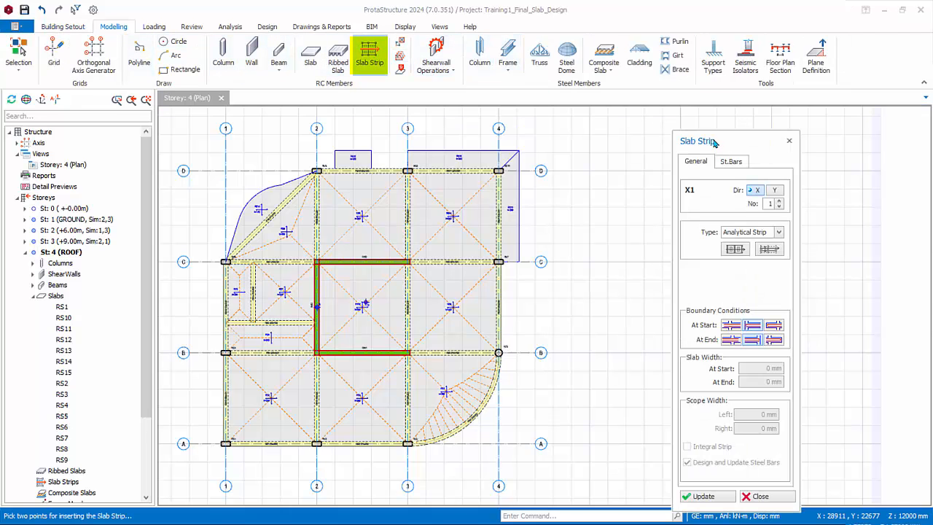
{"action": "left_click_drag", "start_coordinate": [697, 141], "coordinate": [632, 120]}
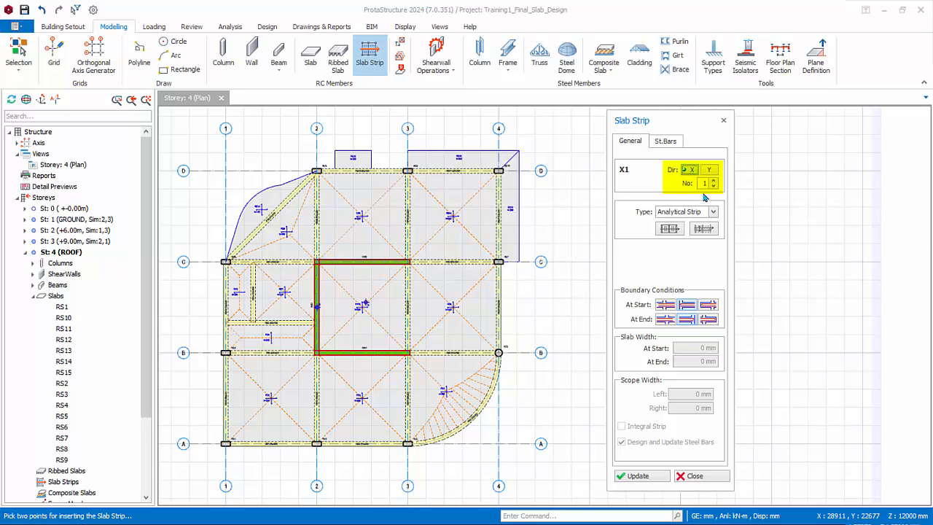
{"action": "left_click", "coordinate": [713, 212]}
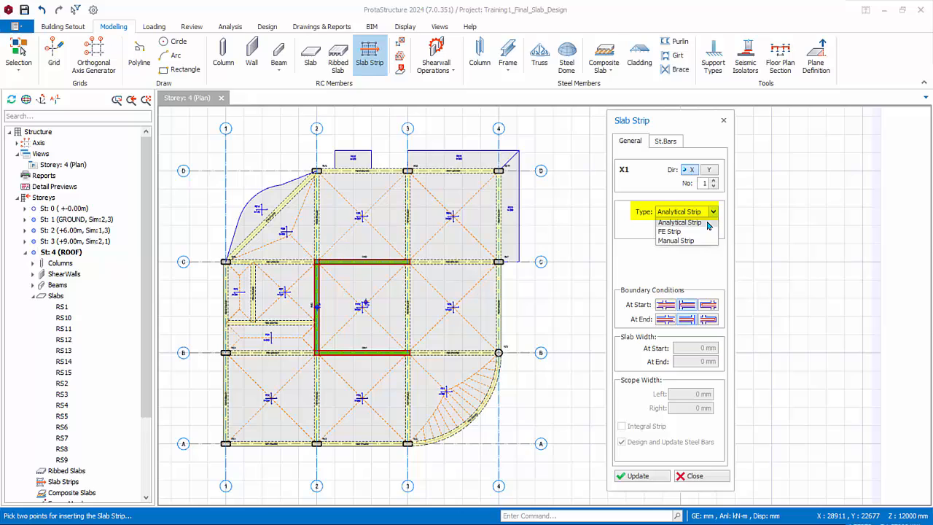
{"action": "left_click", "coordinate": [679, 222]}
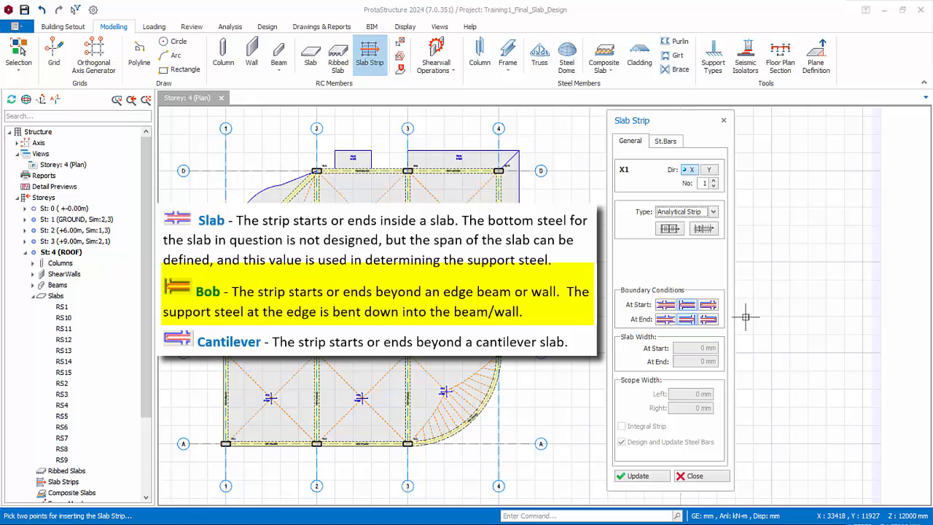
{"action": "mouse_move", "coordinate": [757, 324]}
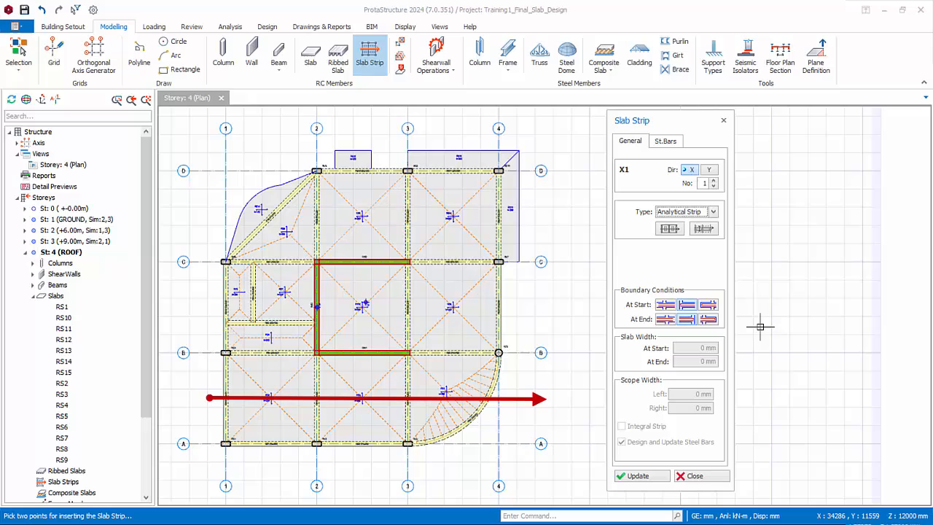
{"action": "mouse_move", "coordinate": [786, 396]}
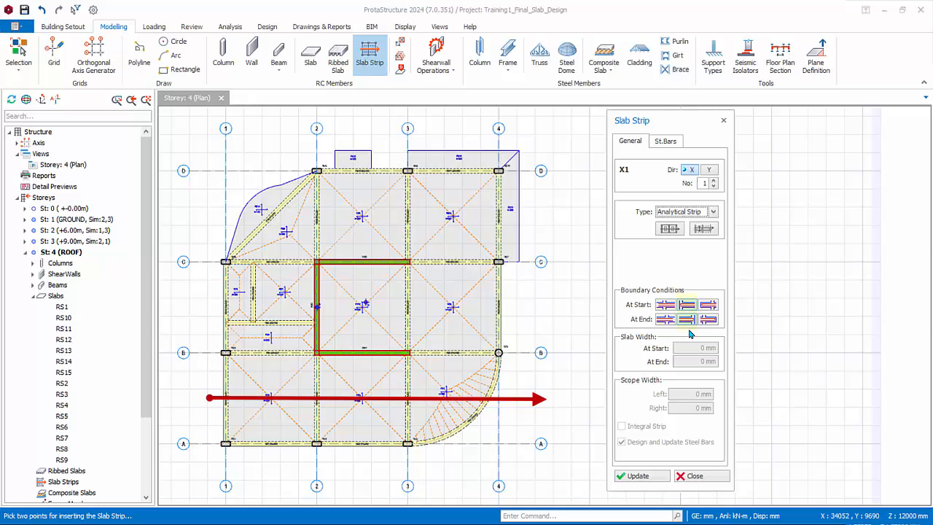
{"action": "left_click", "coordinate": [686, 305]}
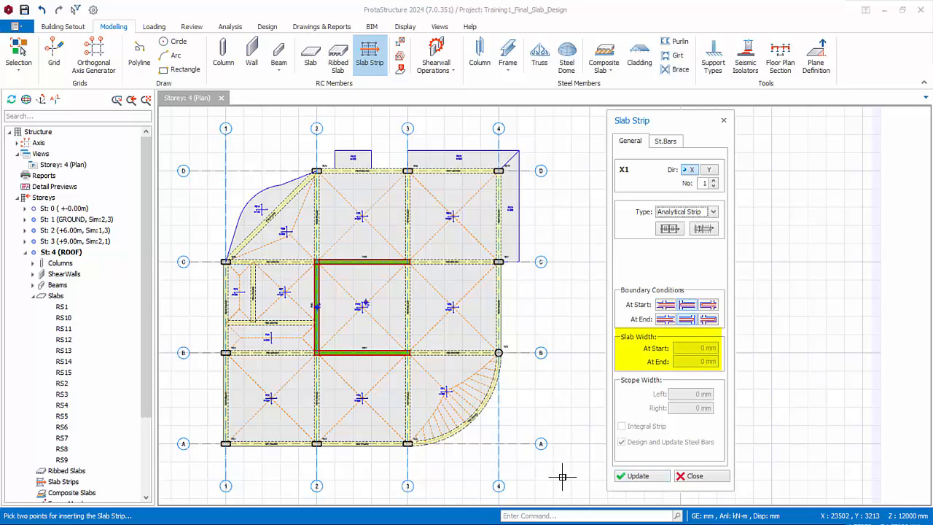
{"action": "mouse_move", "coordinate": [558, 475]}
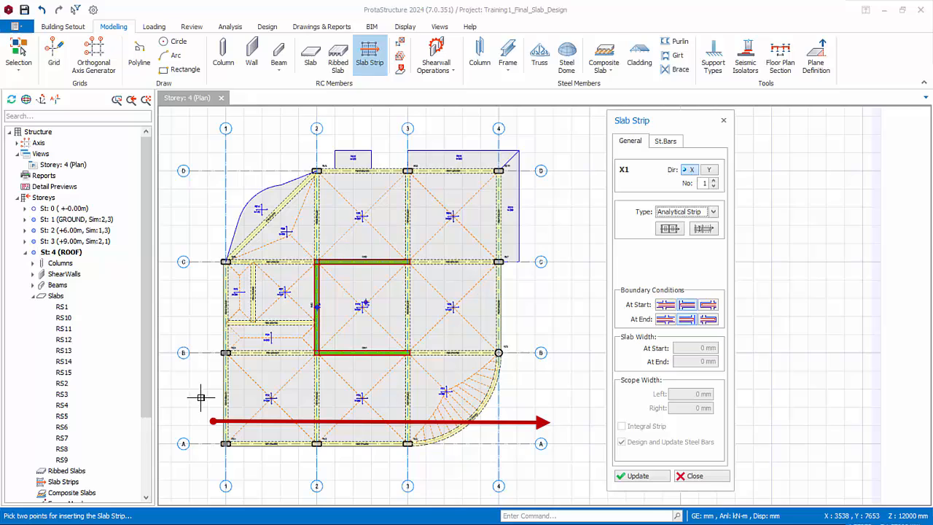
{"action": "mouse_move", "coordinate": [202, 392]}
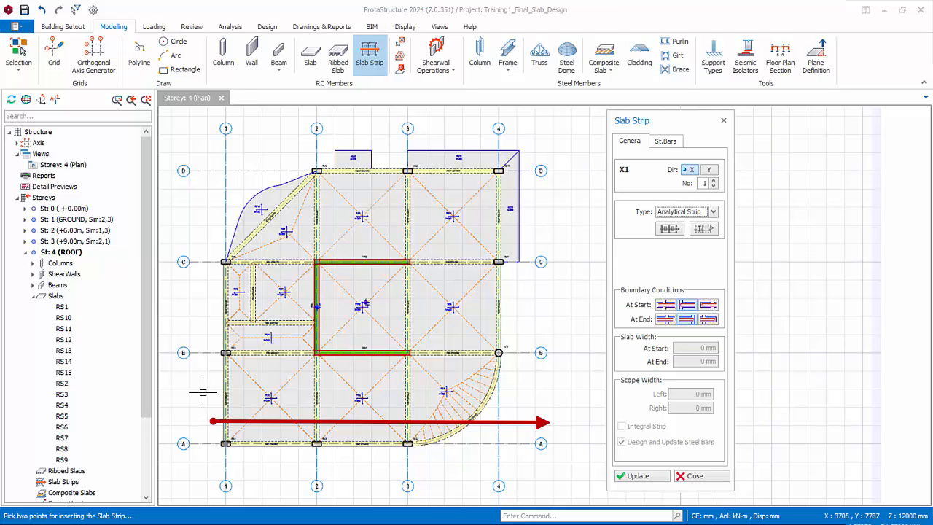
{"action": "mouse_move", "coordinate": [204, 394]}
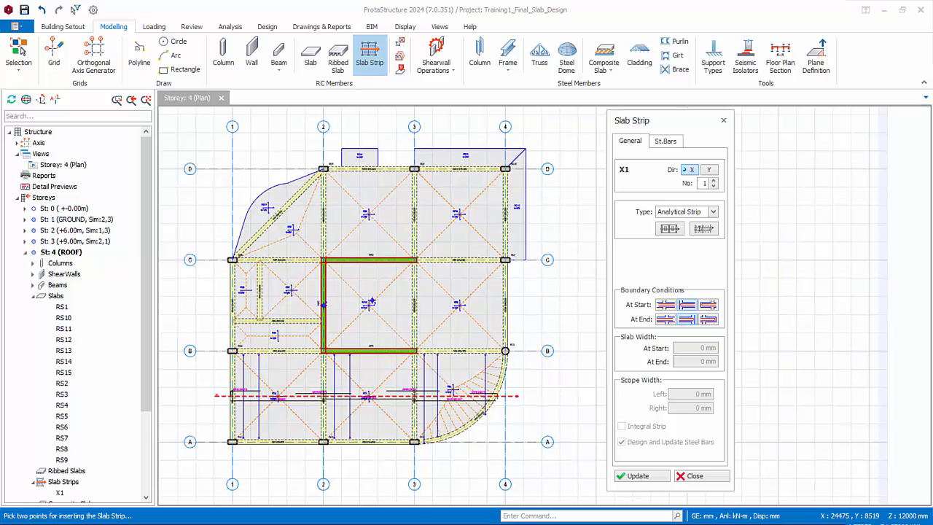
{"action": "mouse_move", "coordinate": [415, 478]}
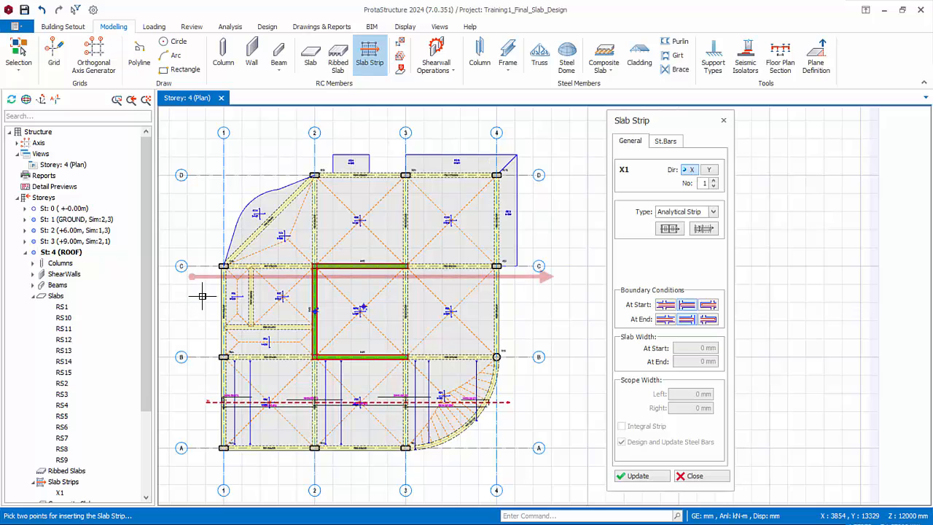
{"action": "mouse_move", "coordinate": [473, 290]}
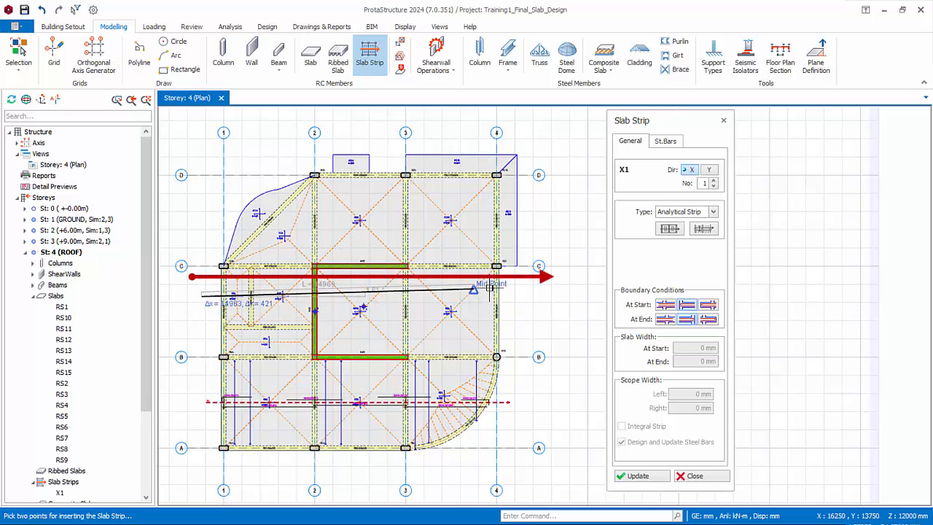
- Place strip X2 with an edge-beam start condition and 5000 mm end slab width
{"action": "left_click", "coordinate": [524, 296]}
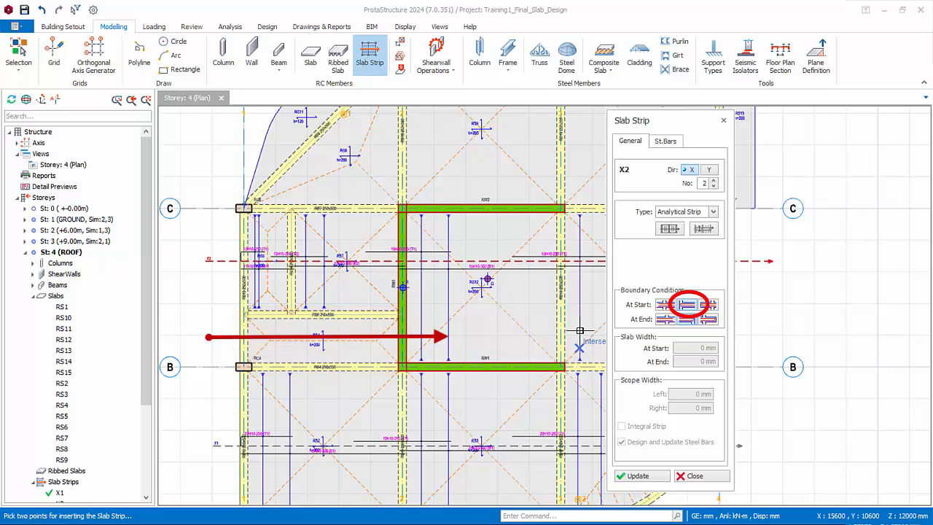
{"action": "left_click", "coordinate": [665, 319]}
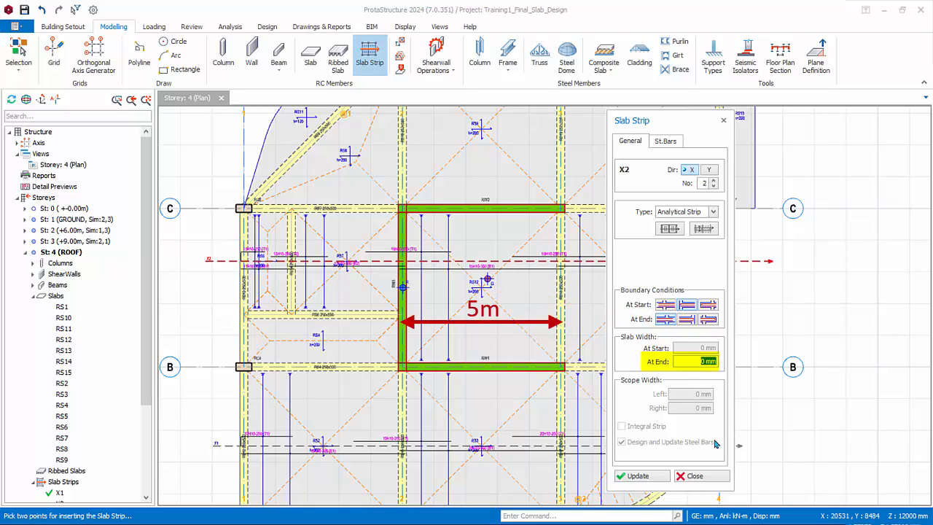
{"action": "type", "text": "50"}
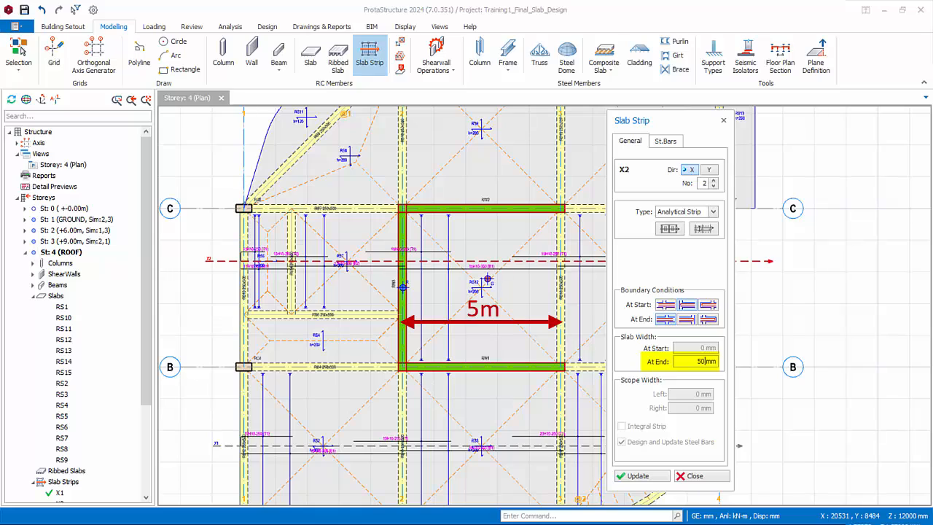
{"action": "type", "text": "5000"}
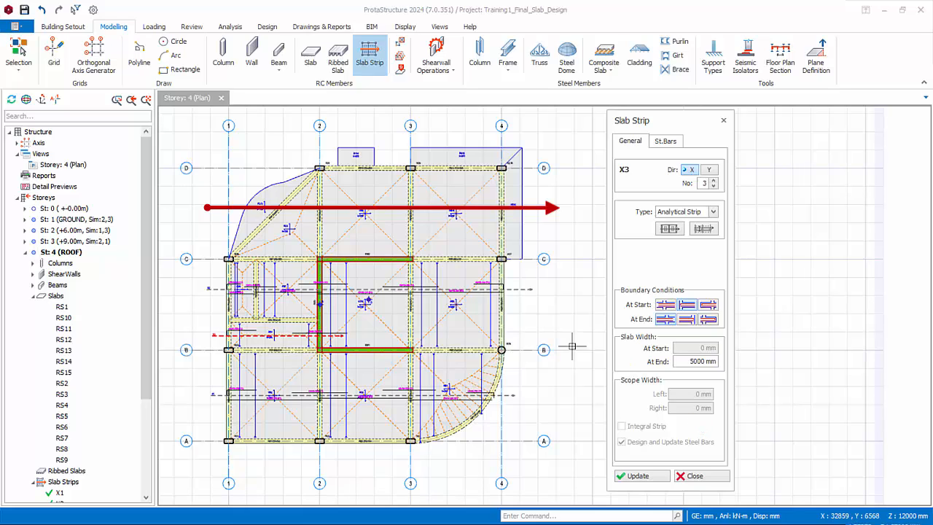
{"action": "mouse_move", "coordinate": [620, 354]}
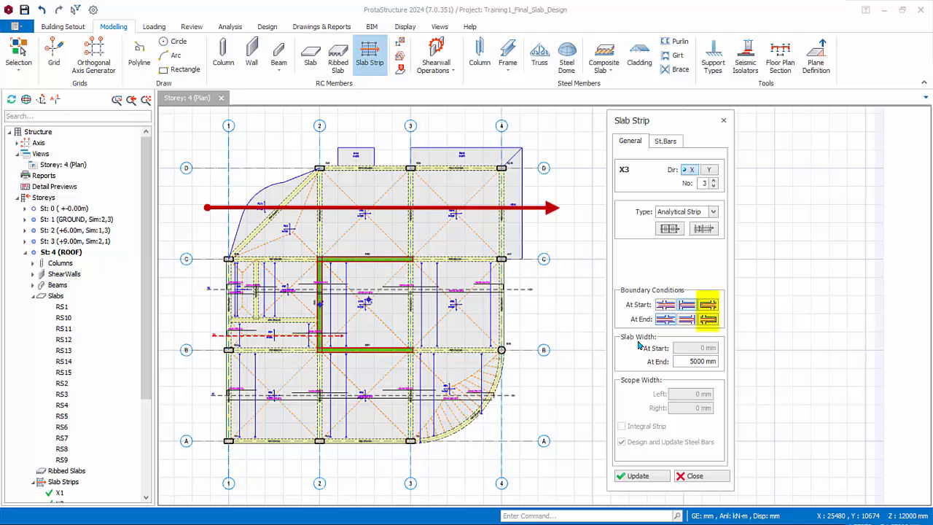
- Set strip X3's end boundary condition to cantilever
{"action": "left_click", "coordinate": [708, 305]}
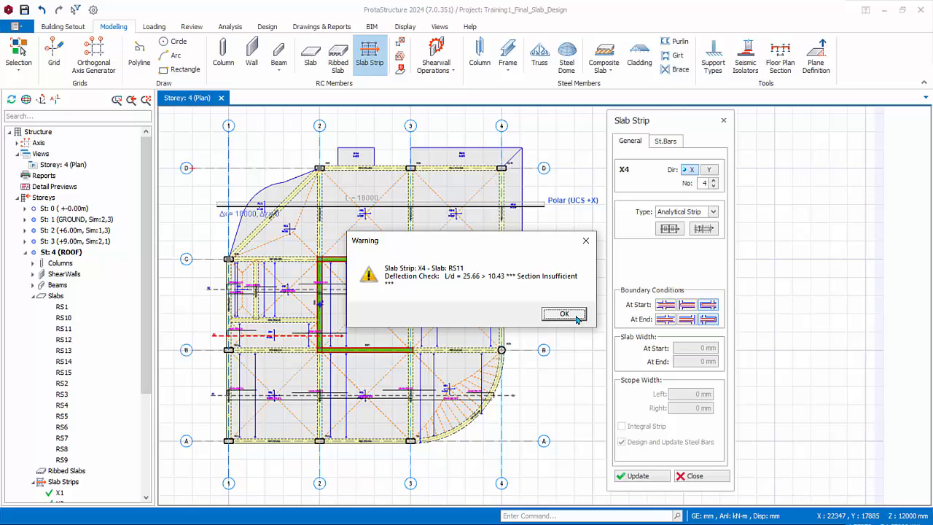
- Dismiss the RS11 deflection warning after placing strip X4 between gridlines C and D
{"action": "left_click", "coordinate": [564, 314]}
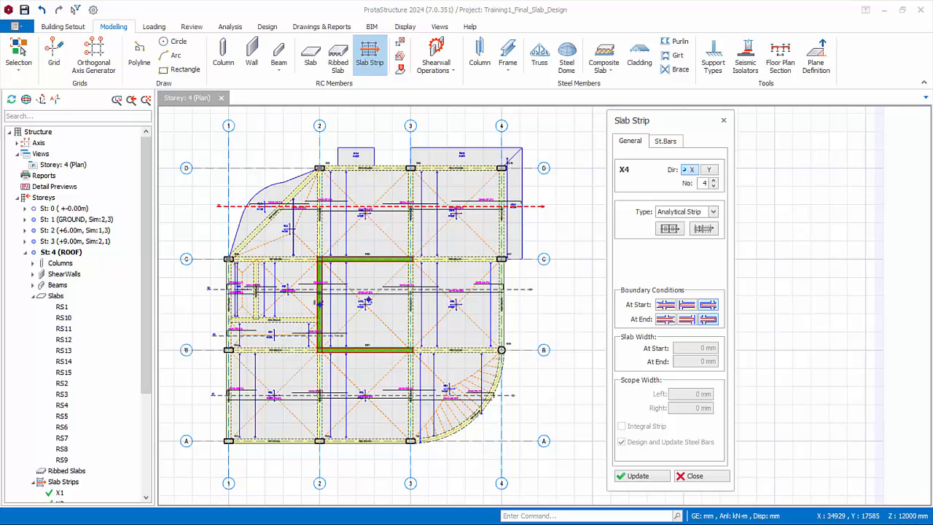
{"action": "mouse_move", "coordinate": [869, 335]}
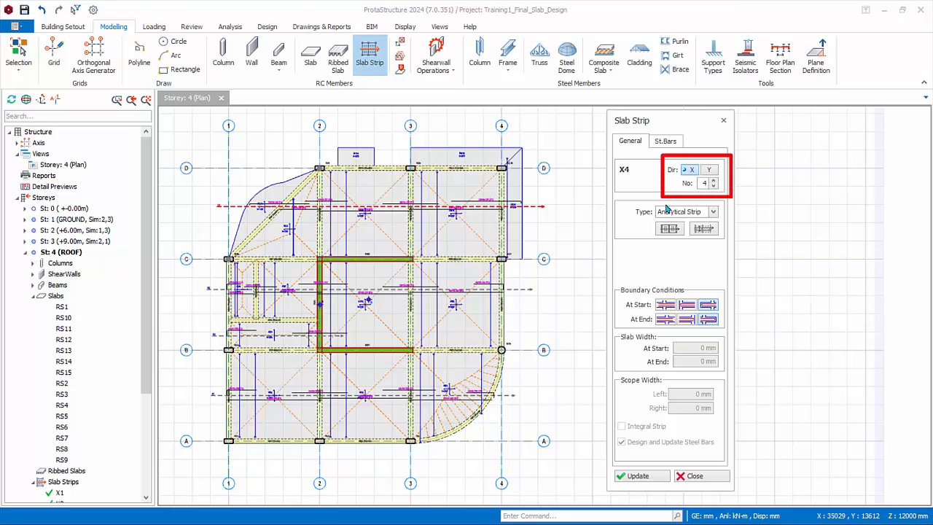
- Place Y-direction cantilever-ended strips Y1–Y3, dismiss their deflection warnings, and close the strip tool
{"action": "left_click", "coordinate": [704, 169]}
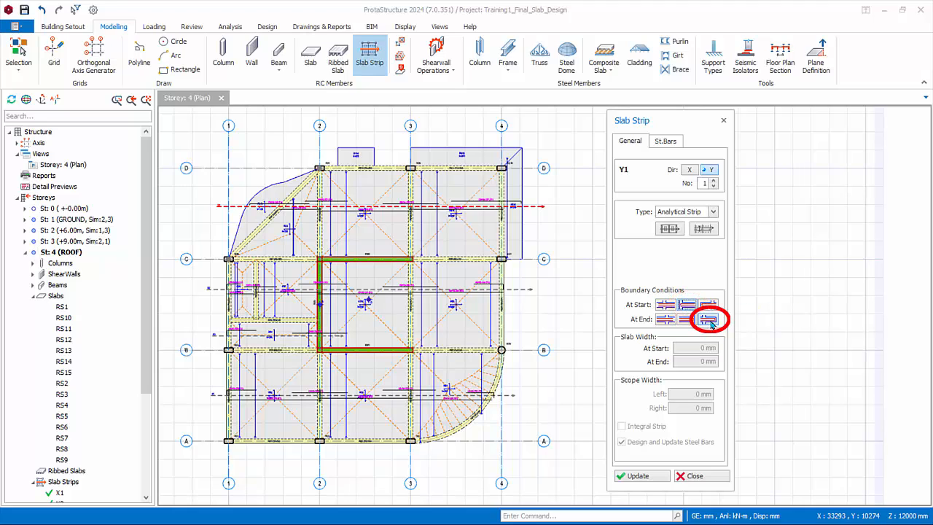
{"action": "left_click", "coordinate": [706, 319]}
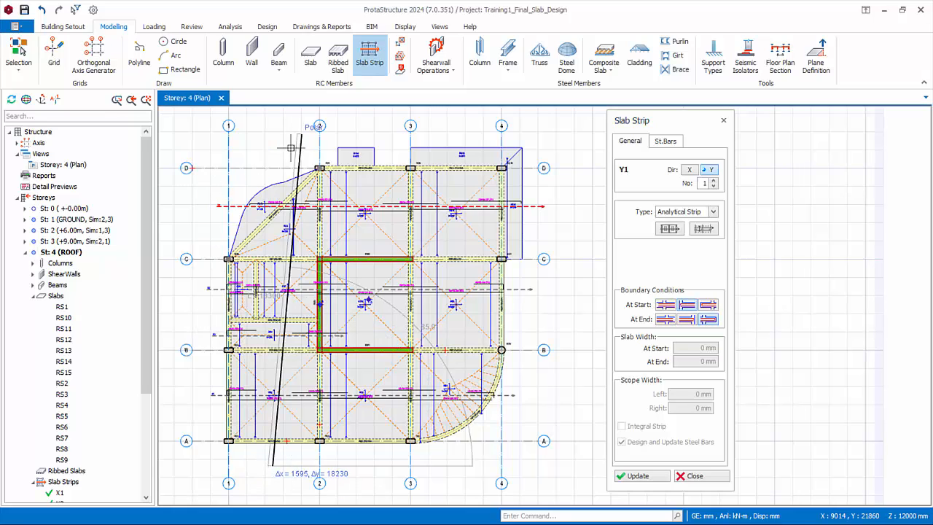
{"action": "left_click", "coordinate": [637, 476]}
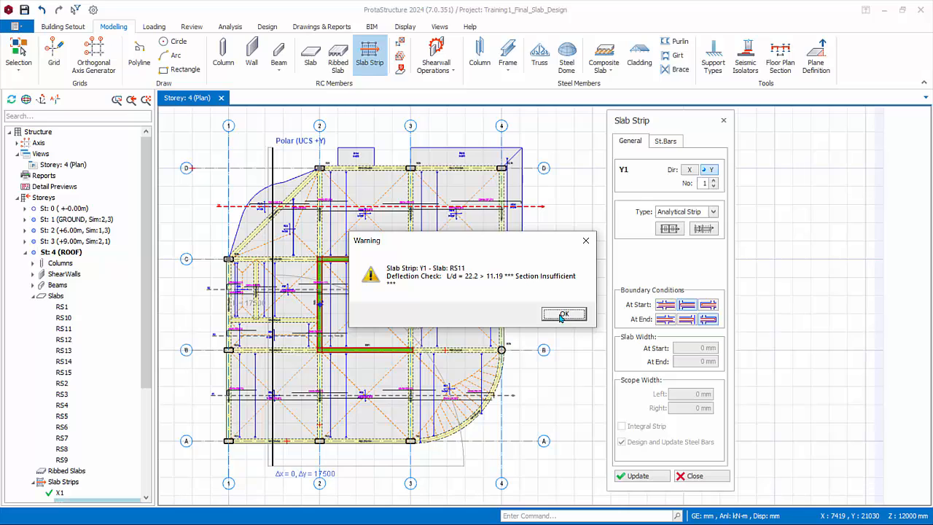
{"action": "left_click", "coordinate": [564, 313]}
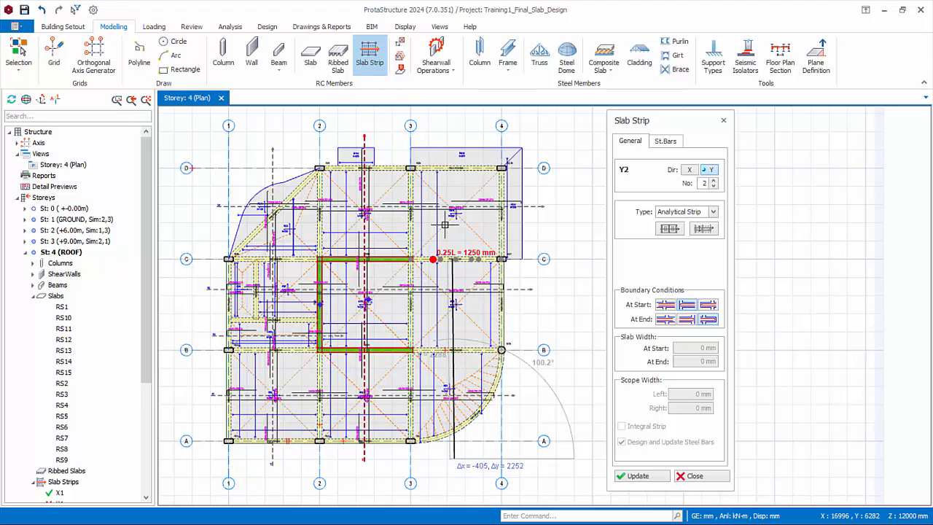
{"action": "mouse_move", "coordinate": [449, 117]}
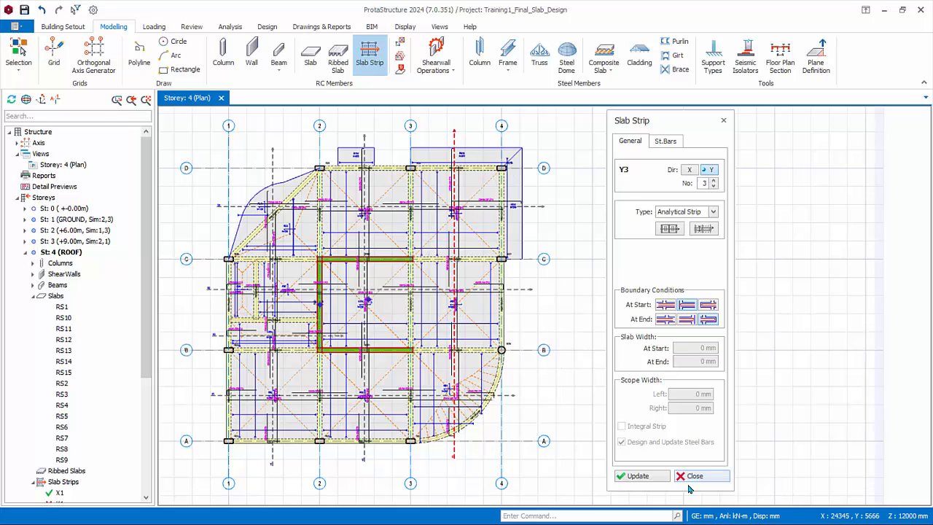
{"action": "left_click", "coordinate": [695, 476]}
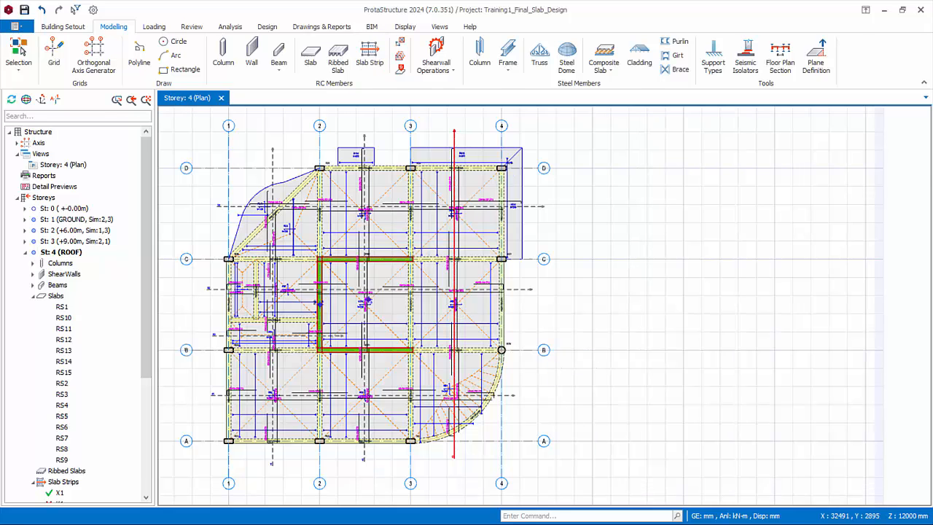
- Bring up the slab analysis and design table showing strips X1–X4 and Y1–Y3
{"action": "left_click", "coordinate": [266, 26]}
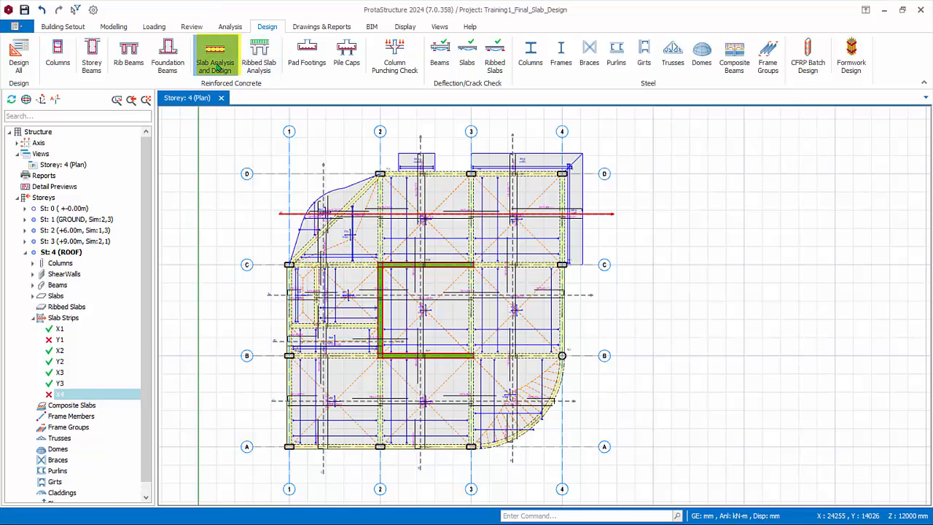
{"action": "left_click", "coordinate": [214, 55]}
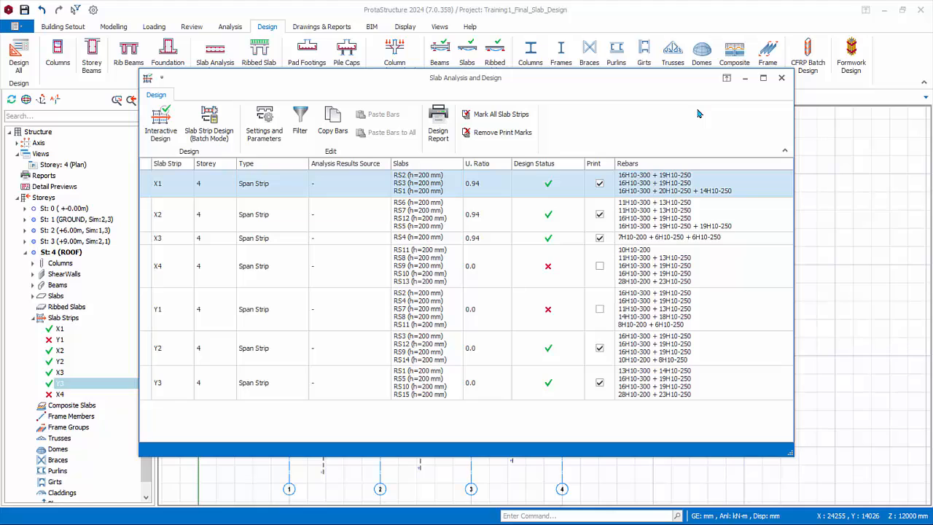
{"action": "mouse_move", "coordinate": [689, 436]}
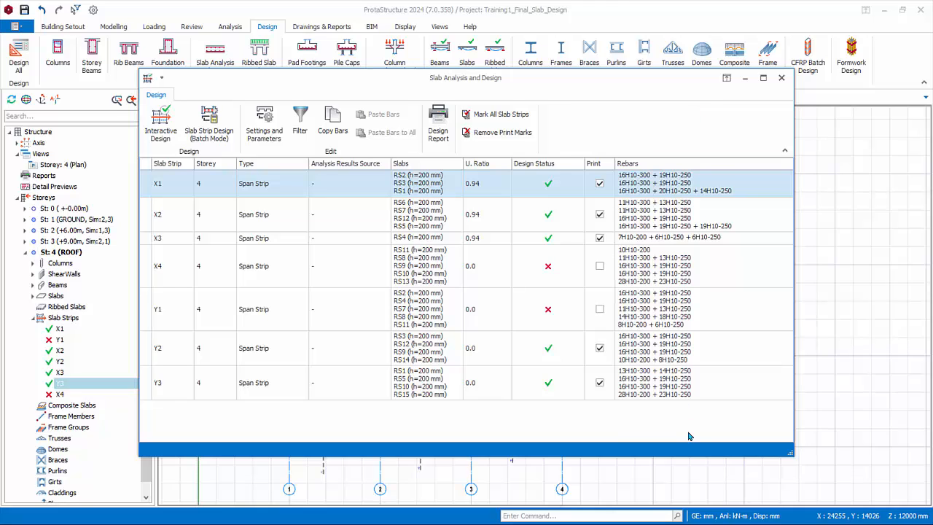
{"action": "mouse_move", "coordinate": [686, 446]}
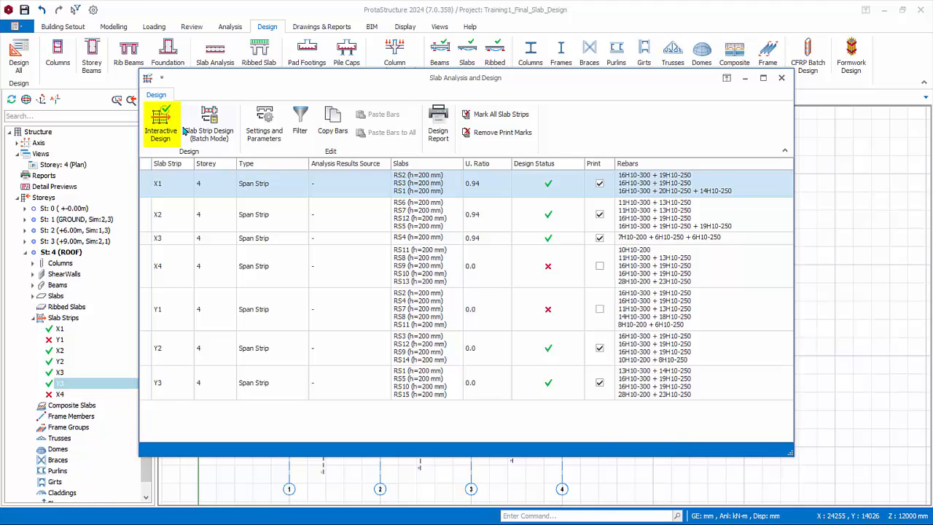
{"action": "mouse_move", "coordinate": [160, 124]}
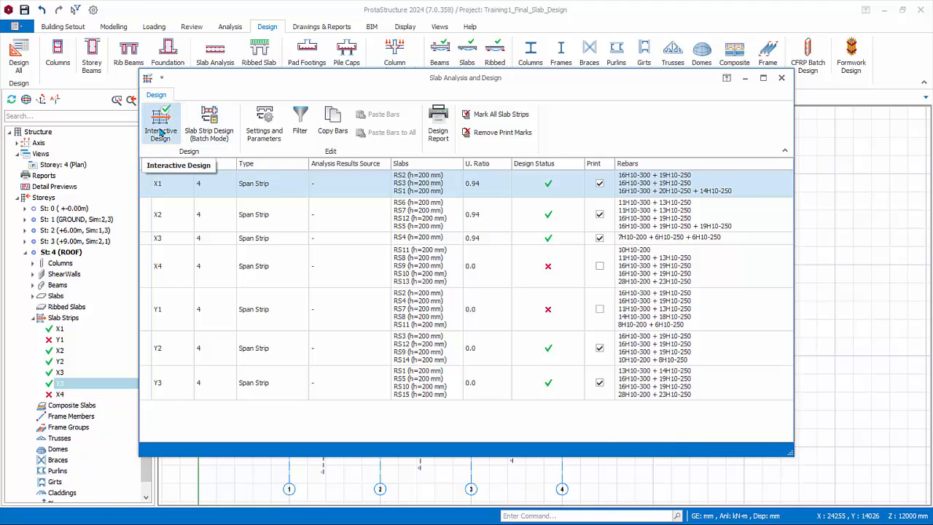
- Inspect strip X1's RS2 span and support bars, then accept X1 with RS2, RS3, RS1 passing
{"action": "left_click", "coordinate": [160, 123]}
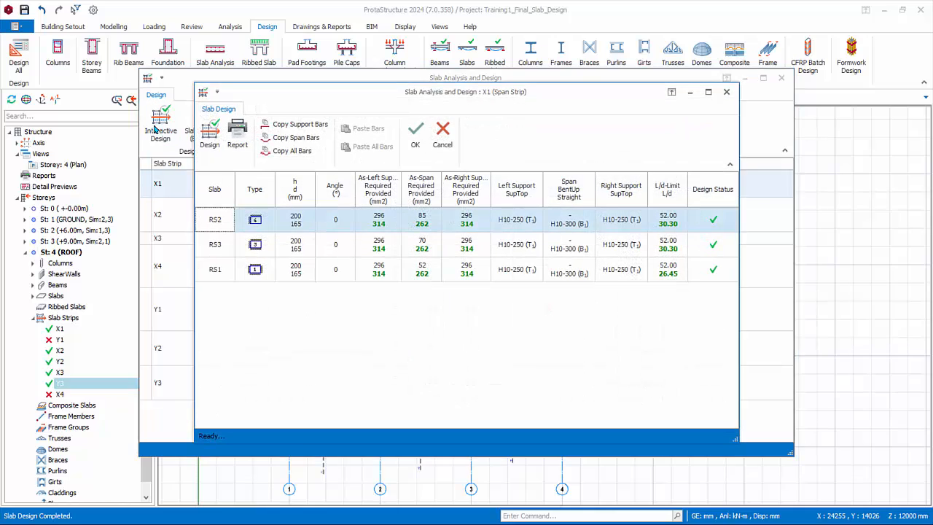
{"action": "mouse_move", "coordinate": [436, 413]}
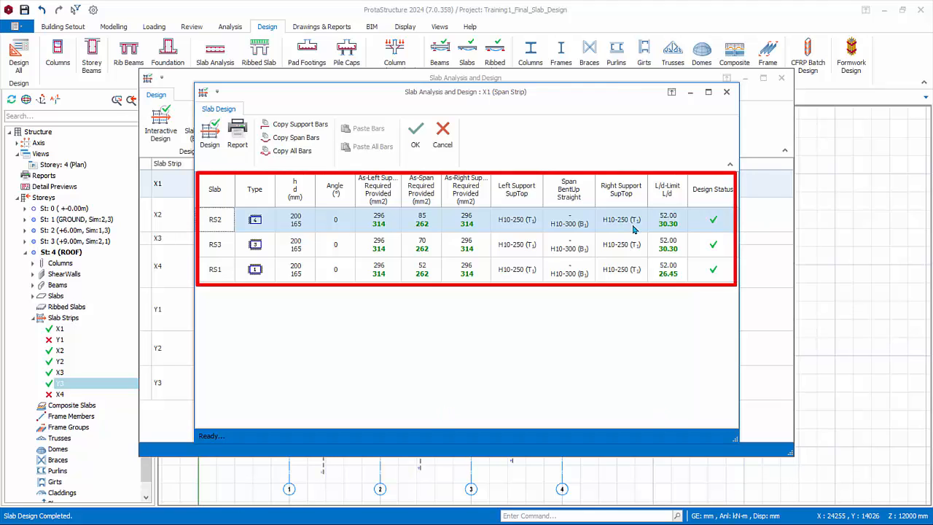
{"action": "left_click", "coordinate": [568, 219]}
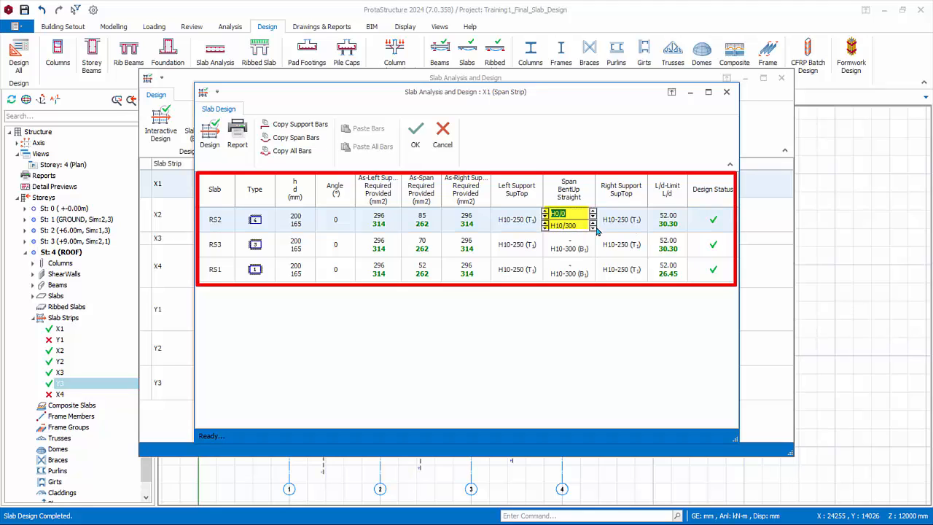
{"action": "left_click", "coordinate": [621, 219]}
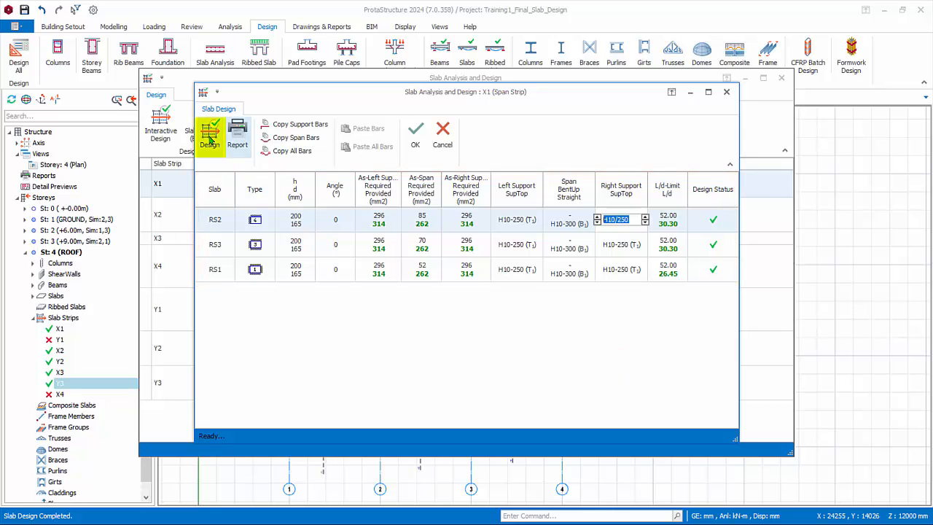
{"action": "left_click", "coordinate": [210, 135]}
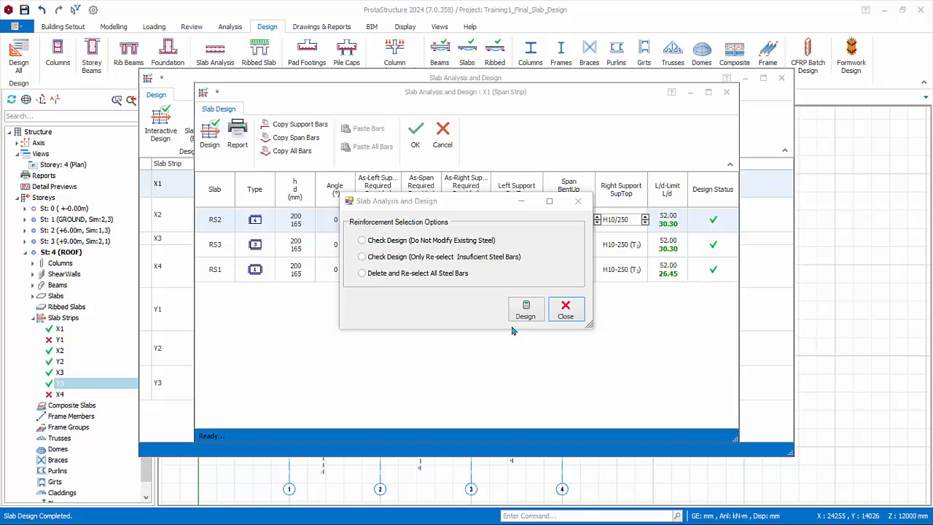
{"action": "mouse_move", "coordinate": [566, 310]}
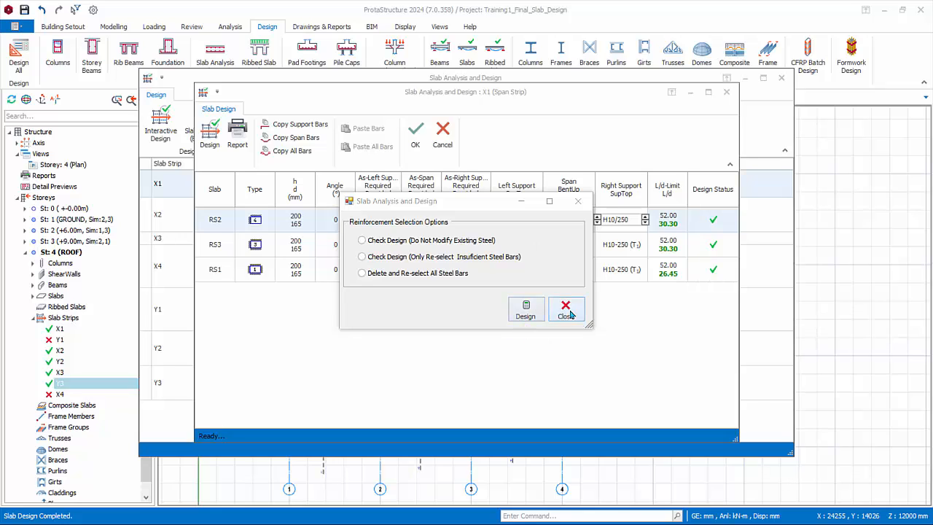
{"action": "left_click", "coordinate": [566, 310]}
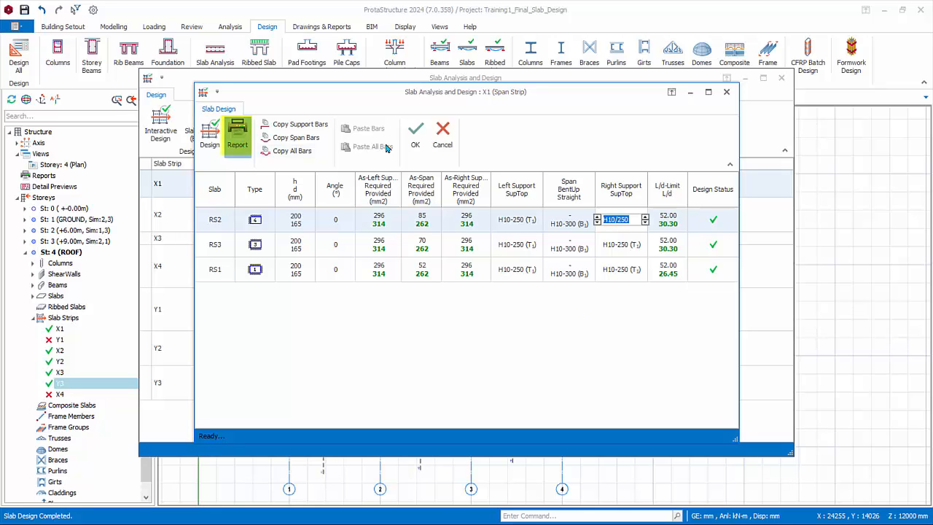
{"action": "left_click", "coordinate": [237, 135]}
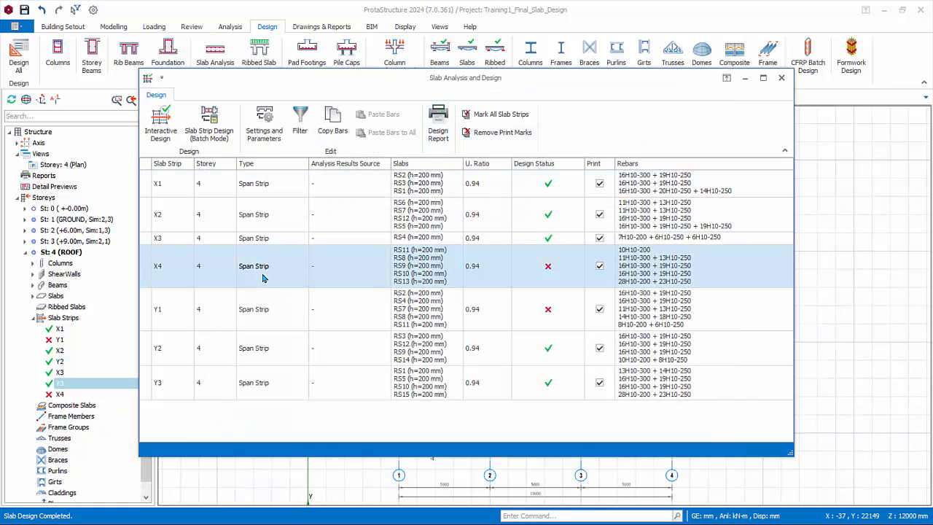
- Set RS11's right support top bars to H10/200 in strip X4, then accept Y1 passing
{"action": "double_click", "coordinate": [255, 267]}
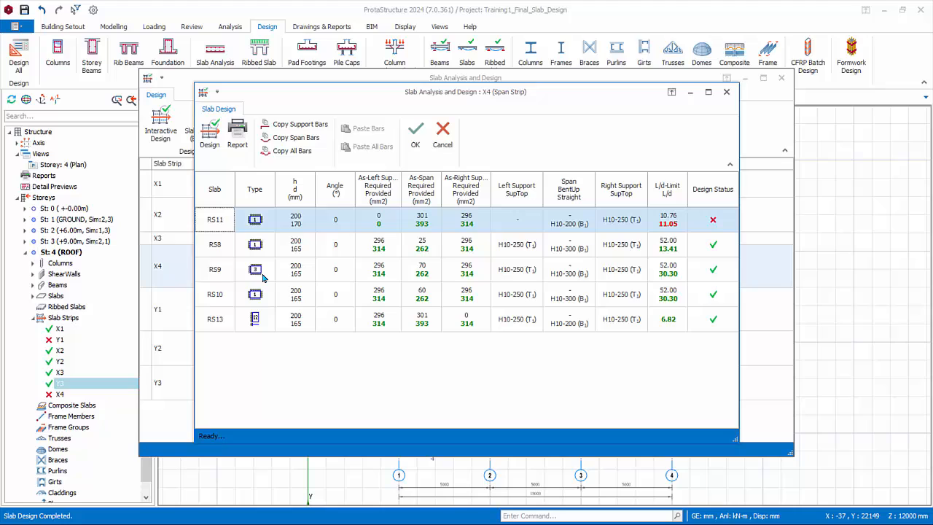
{"action": "mouse_move", "coordinate": [645, 251]}
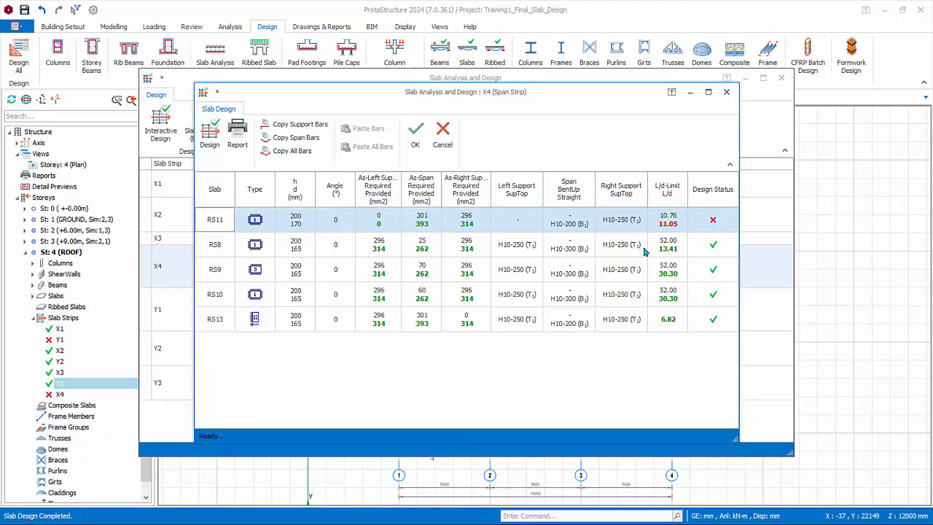
{"action": "mouse_move", "coordinate": [677, 228]}
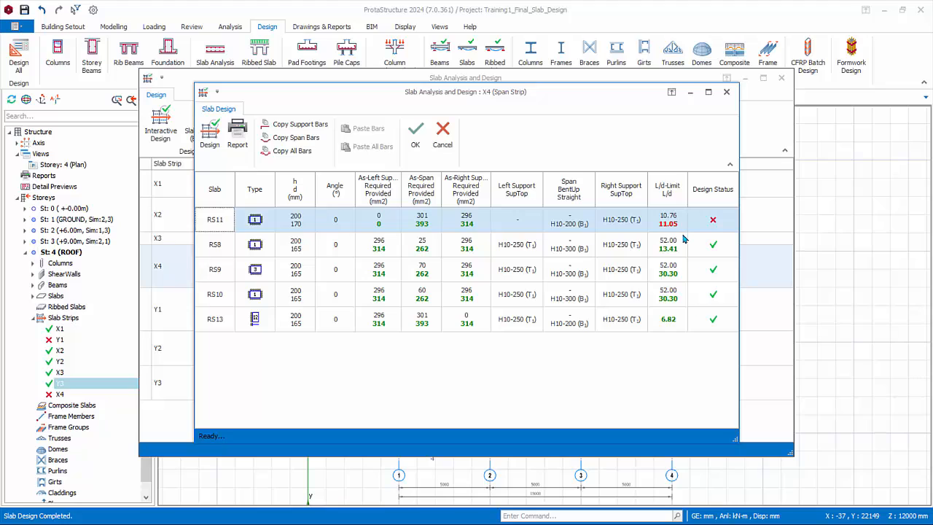
{"action": "mouse_move", "coordinate": [628, 226]}
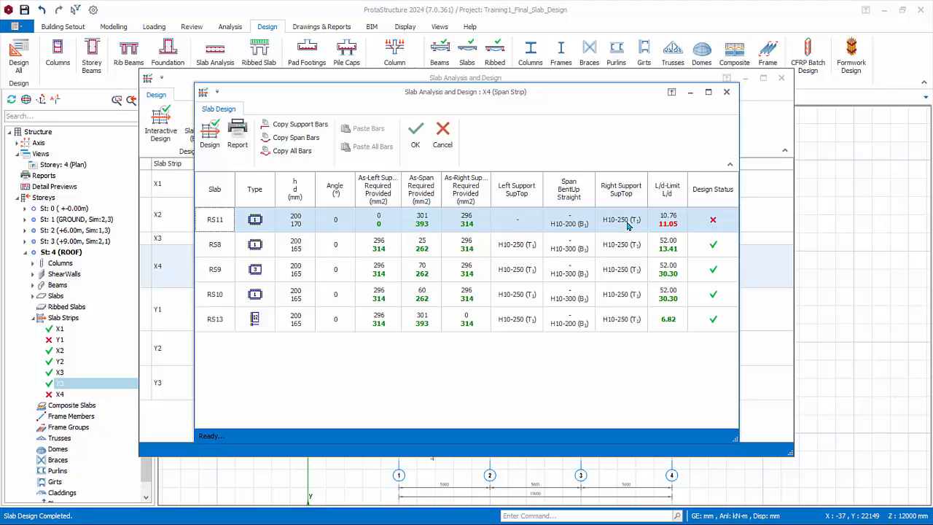
{"action": "left_click", "coordinate": [620, 219]}
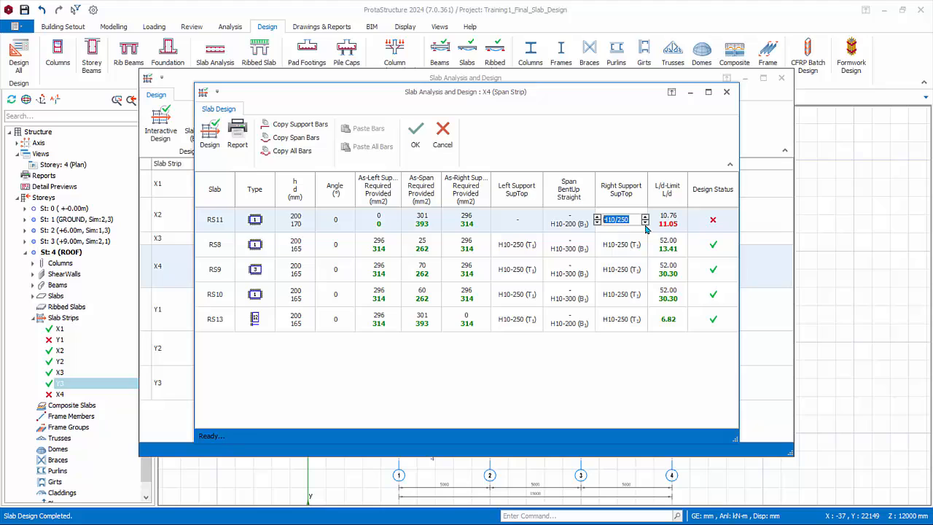
{"action": "mouse_move", "coordinate": [621, 244]}
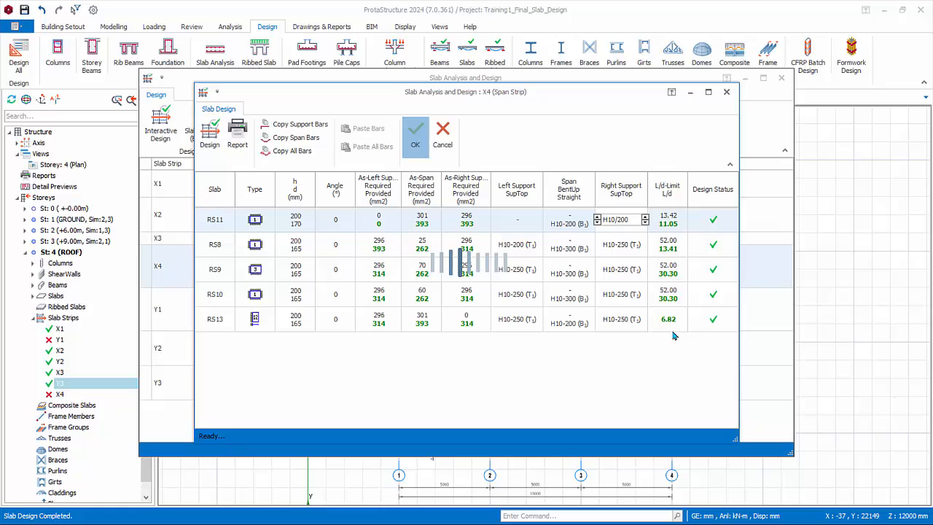
{"action": "left_click", "coordinate": [415, 137]}
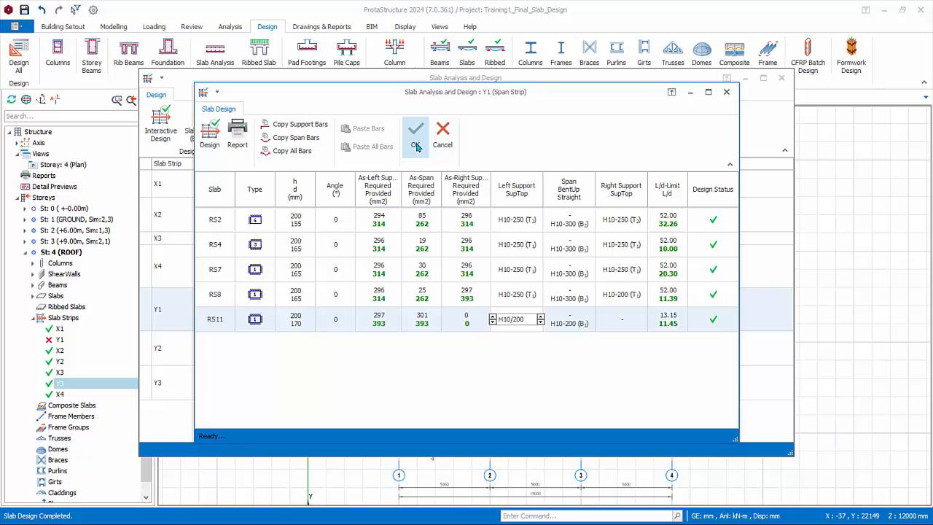
{"action": "left_click", "coordinate": [416, 135]}
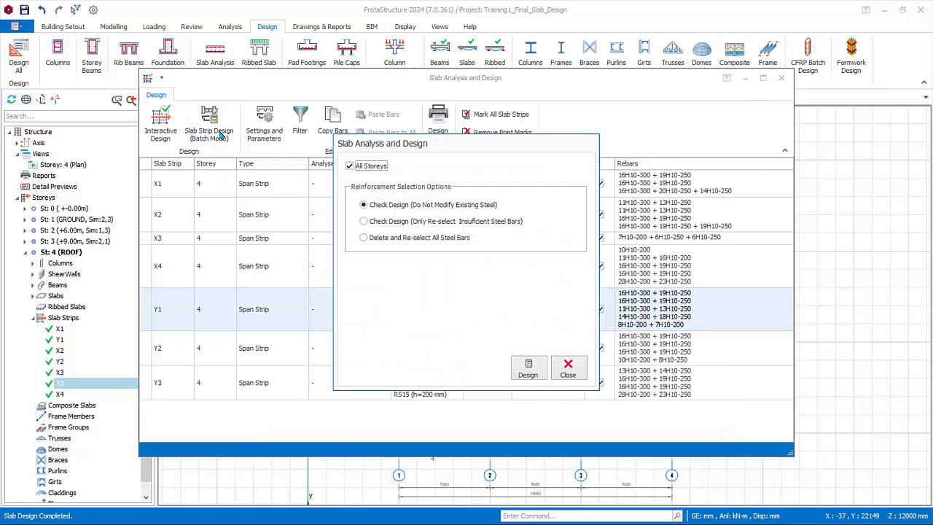
{"action": "mouse_move", "coordinate": [568, 192]}
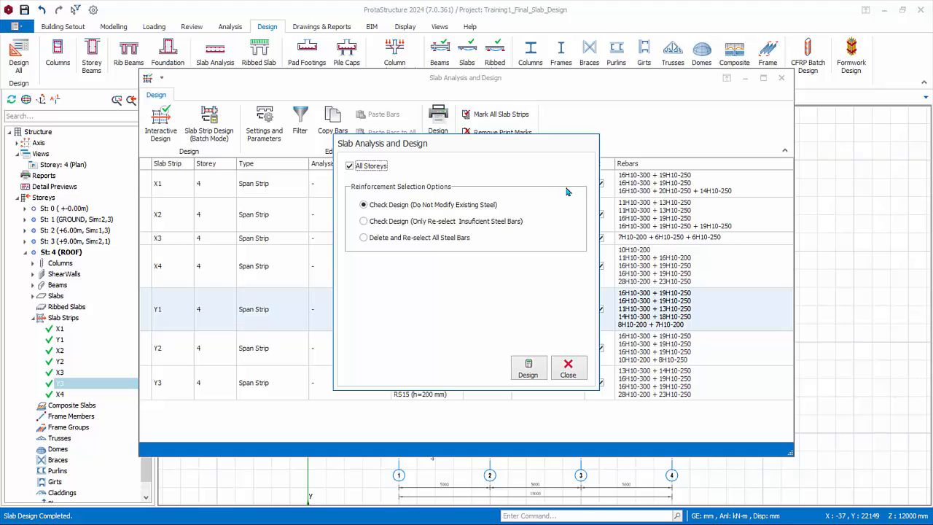
{"action": "mouse_move", "coordinate": [518, 209]}
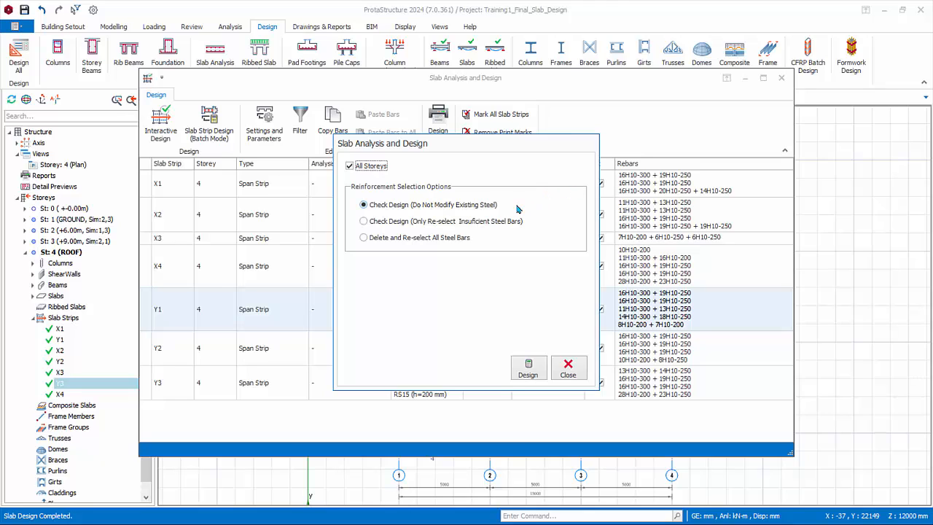
{"action": "mouse_move", "coordinate": [513, 208]}
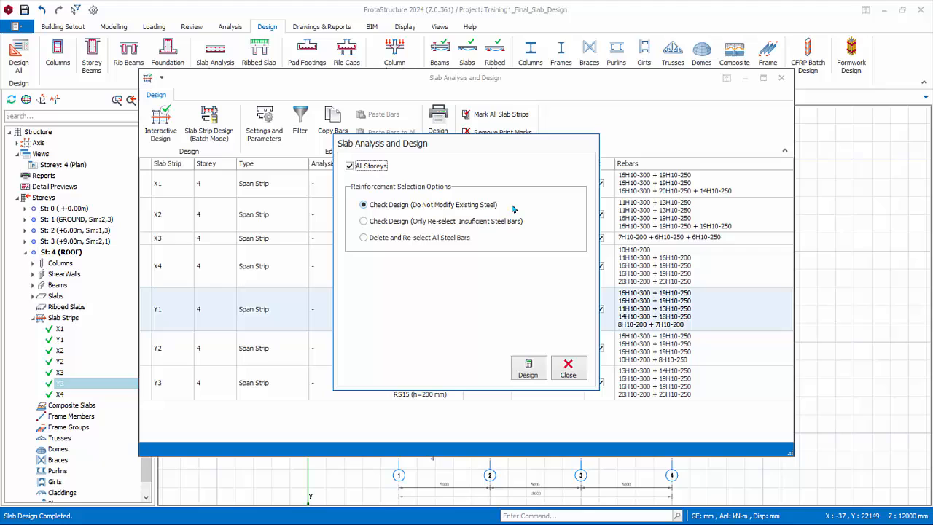
{"action": "mouse_move", "coordinate": [496, 376]}
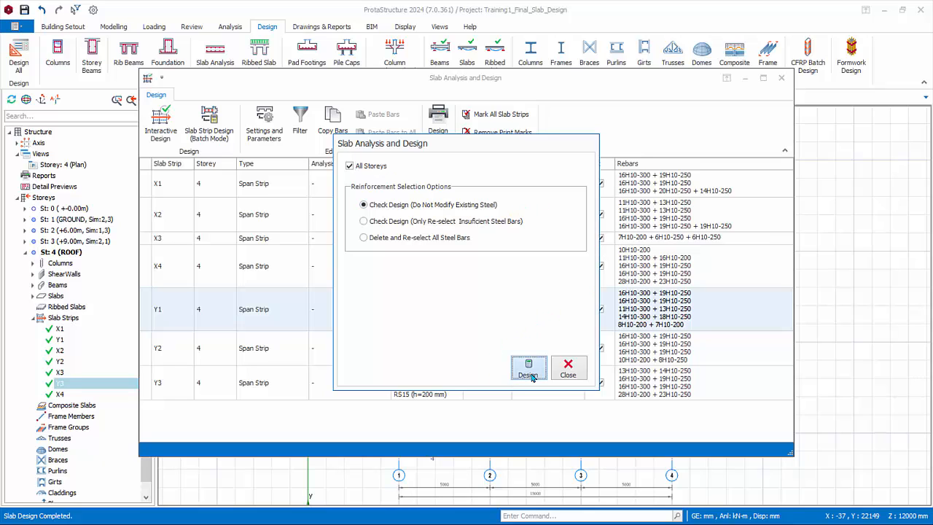
- Run the check-only batch strip design across all storeys and close it when finished
{"action": "left_click", "coordinate": [528, 369]}
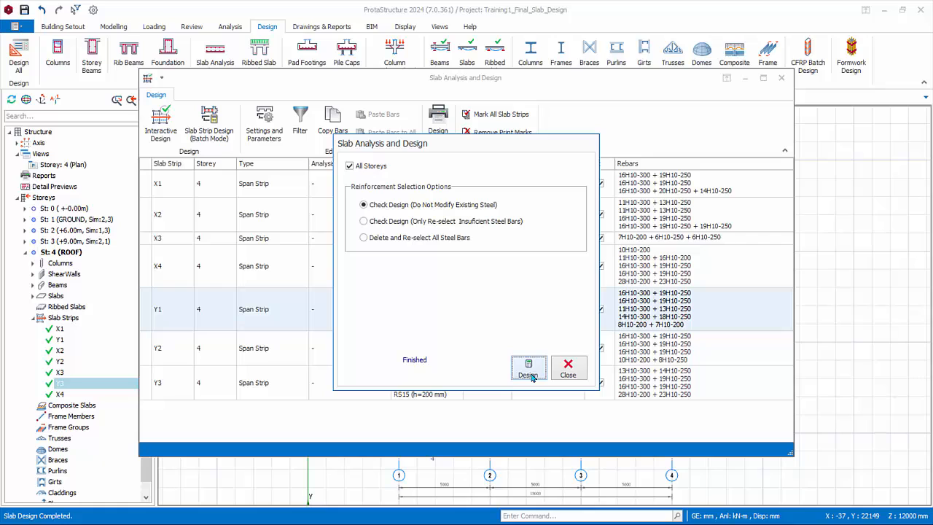
{"action": "left_click", "coordinate": [528, 368]}
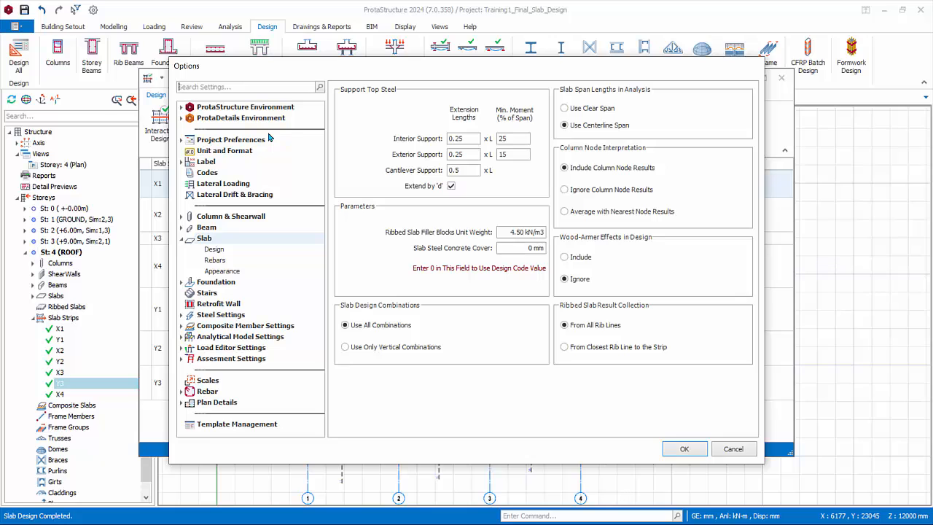
{"action": "mouse_move", "coordinate": [754, 421]}
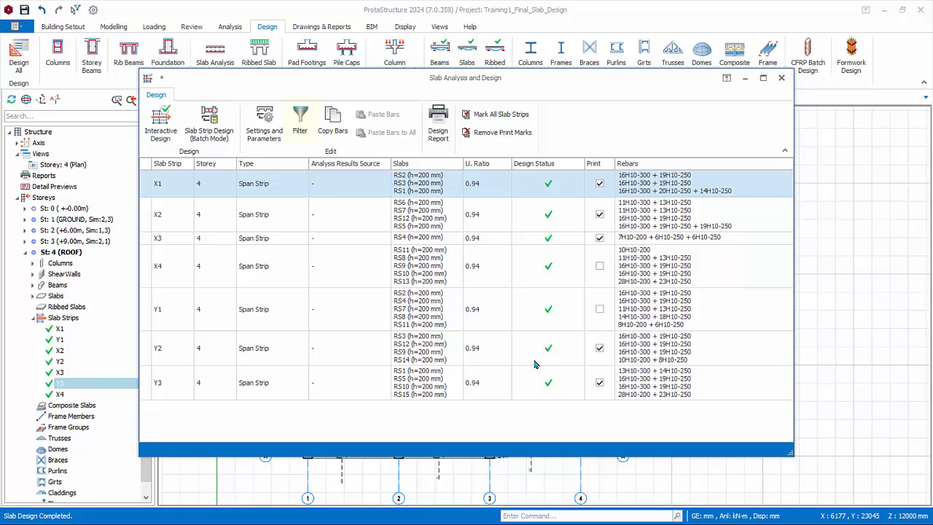
- Enable Filter by Storey(s) in the strip Element Filters and close the dialog
{"action": "left_click", "coordinate": [299, 120]}
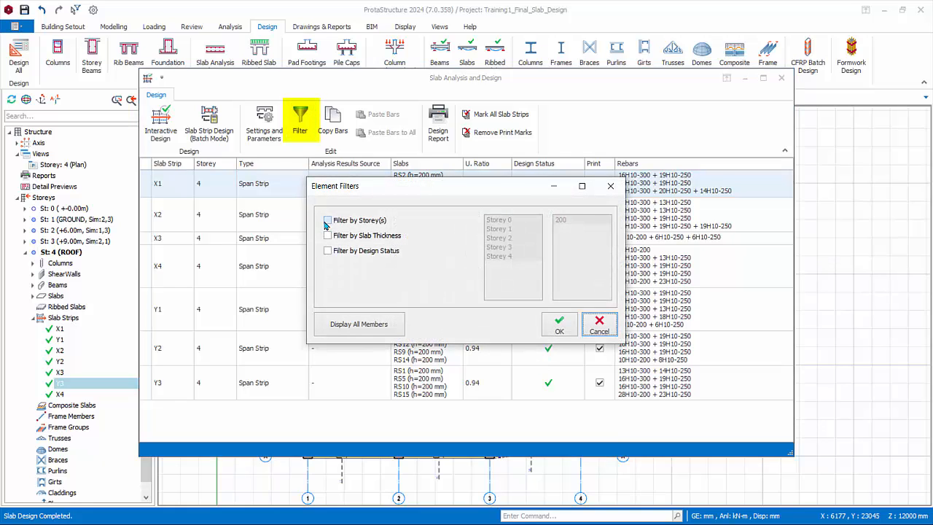
{"action": "left_click", "coordinate": [327, 220]}
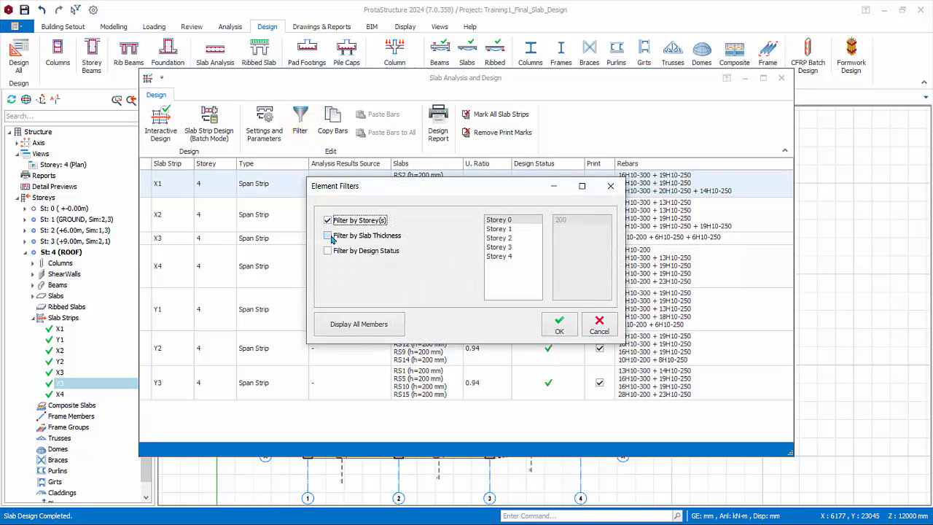
{"action": "left_click", "coordinate": [559, 326]}
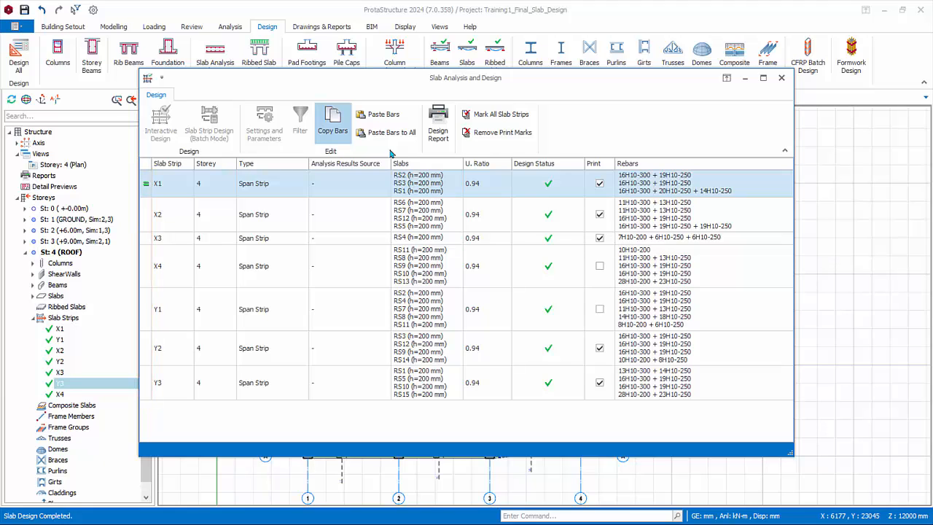
{"action": "mouse_move", "coordinate": [438, 124]}
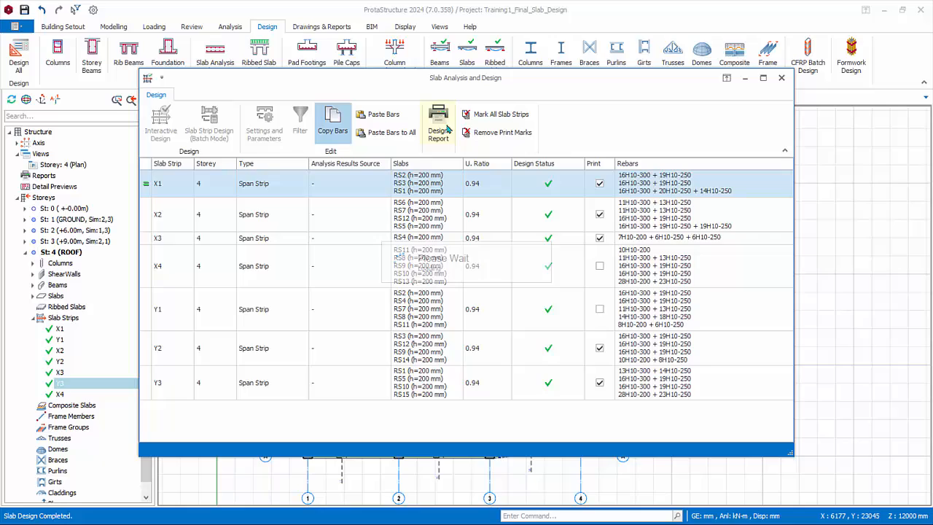
{"action": "left_click", "coordinate": [438, 122]}
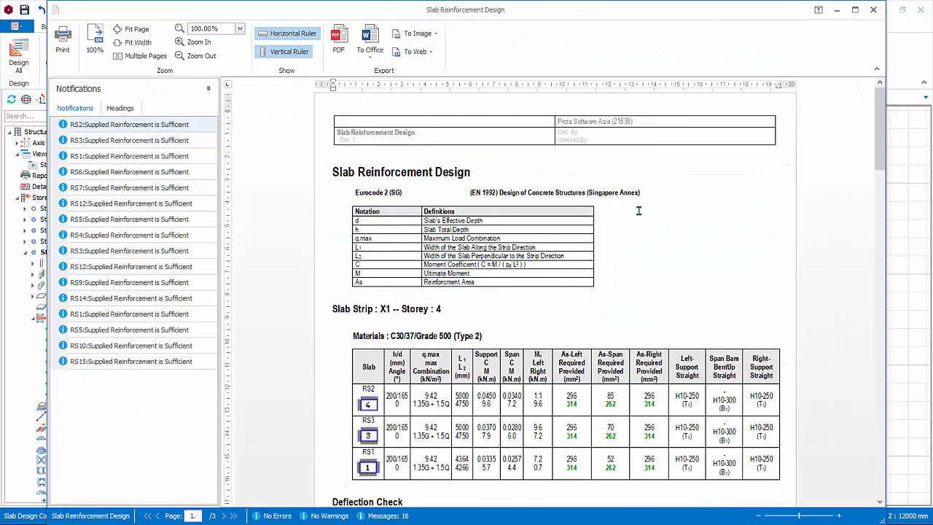
{"action": "left_click", "coordinate": [241, 29]}
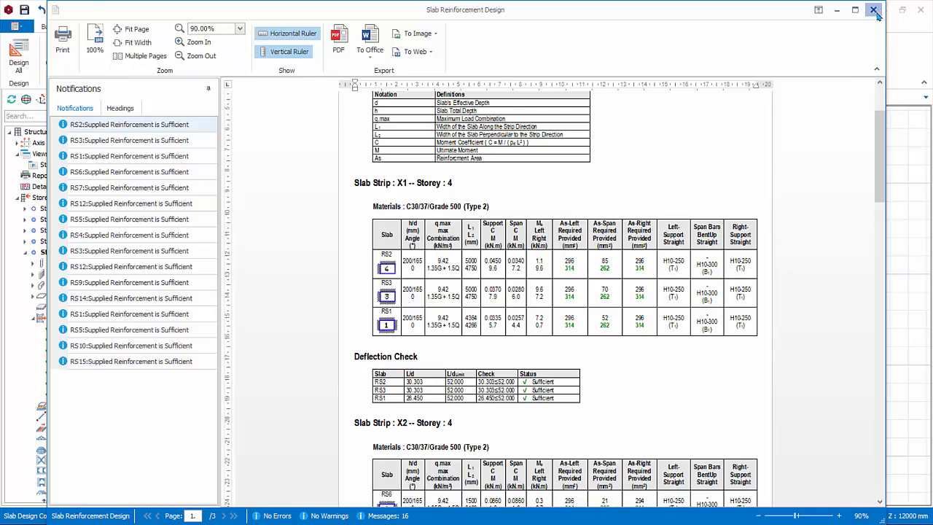
{"action": "left_click", "coordinate": [874, 10]}
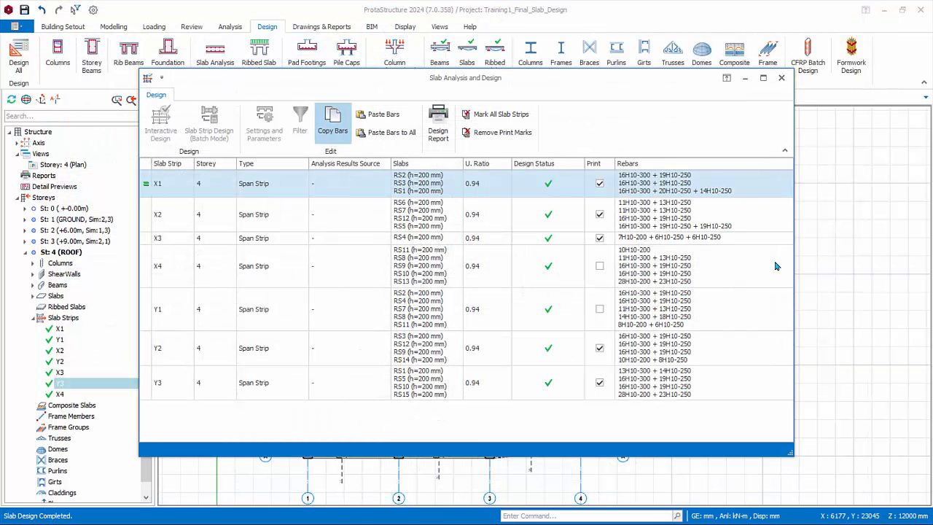